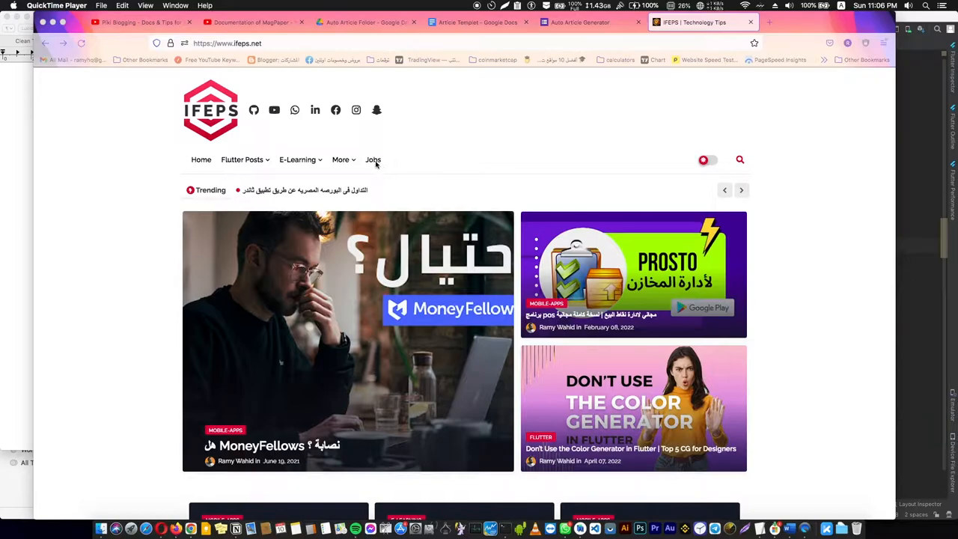
Open the Jobs section and read through the Call Center Agent posting's details.
{"action": "left_click", "coordinate": [373, 159]}
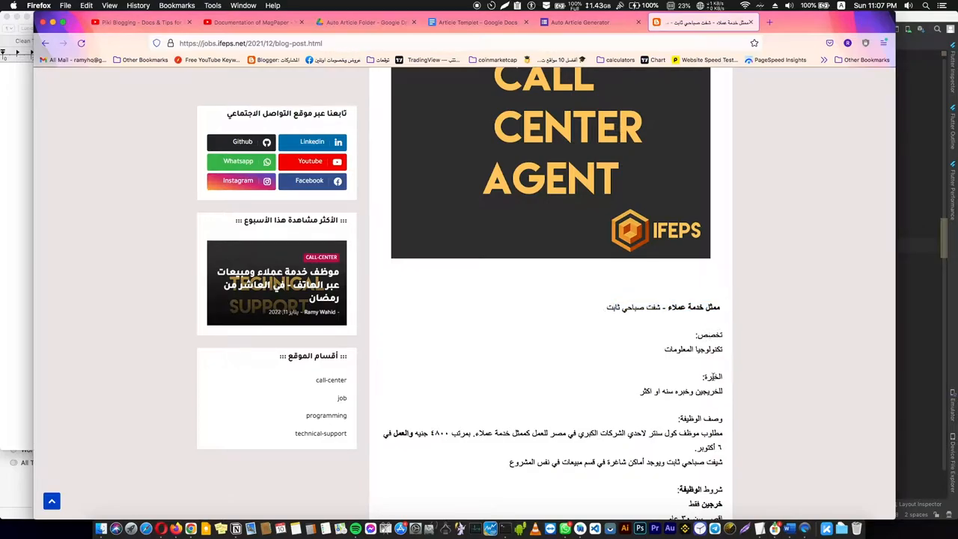
{"action": "scroll", "scroll_direction": "down", "scroll_amount": 3}
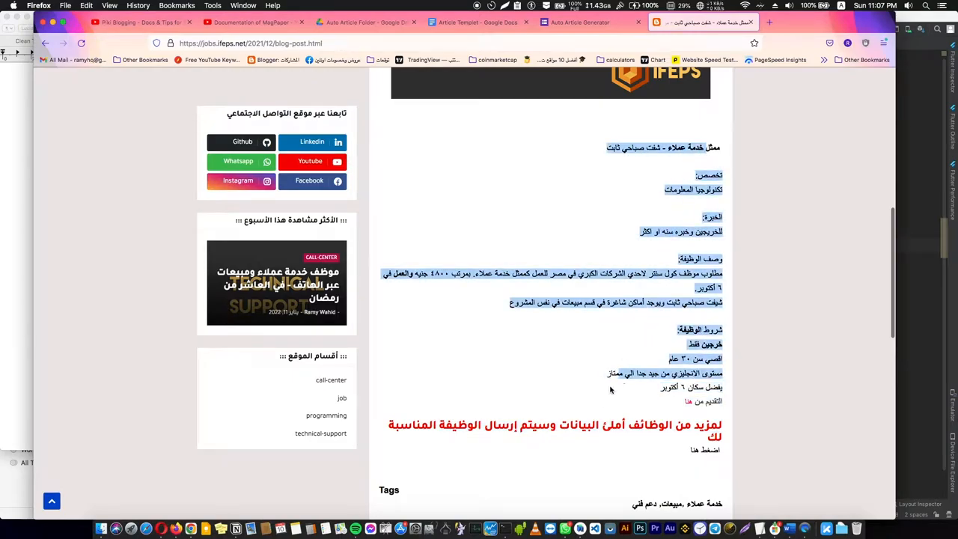
{"action": "left_click", "coordinate": [590, 23]}
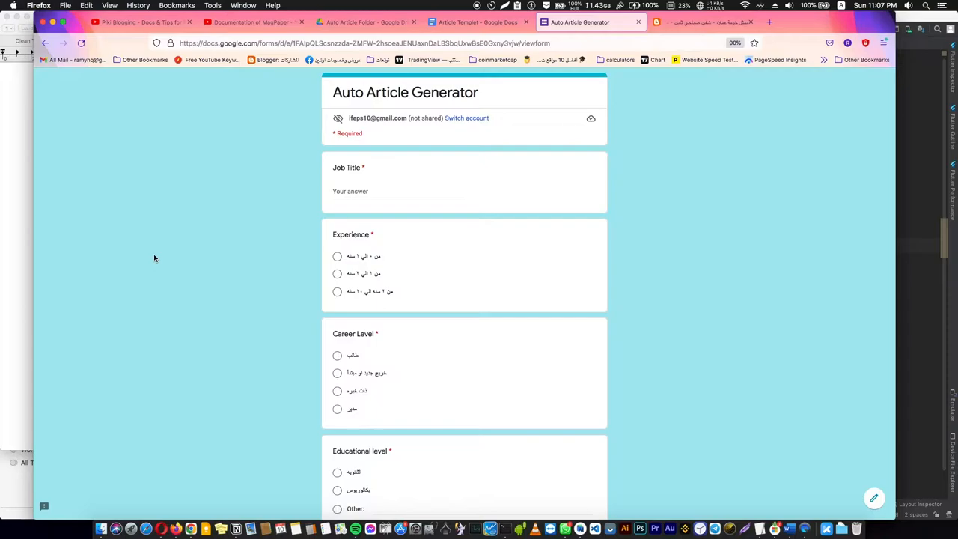
{"action": "mouse_move", "coordinate": [285, 99]}
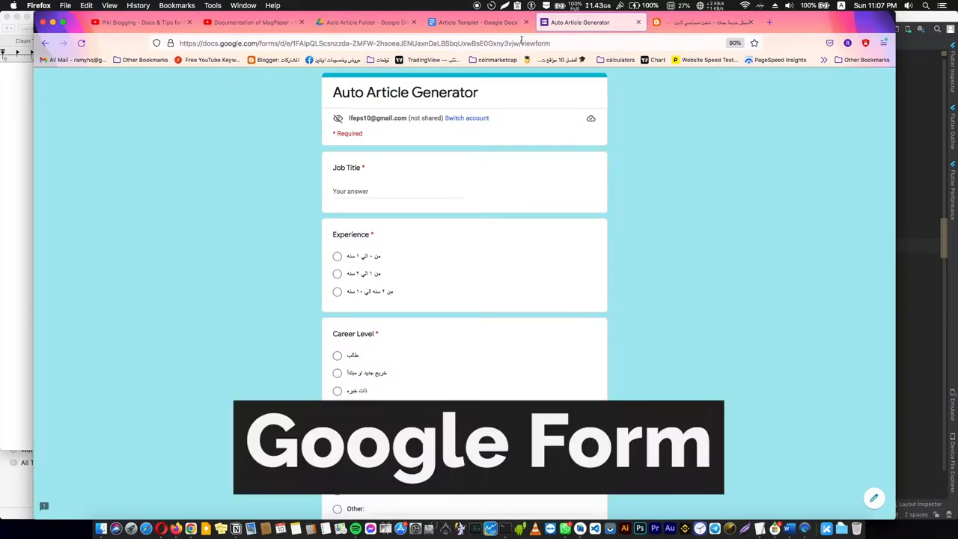
{"action": "left_click", "coordinate": [365, 23]}
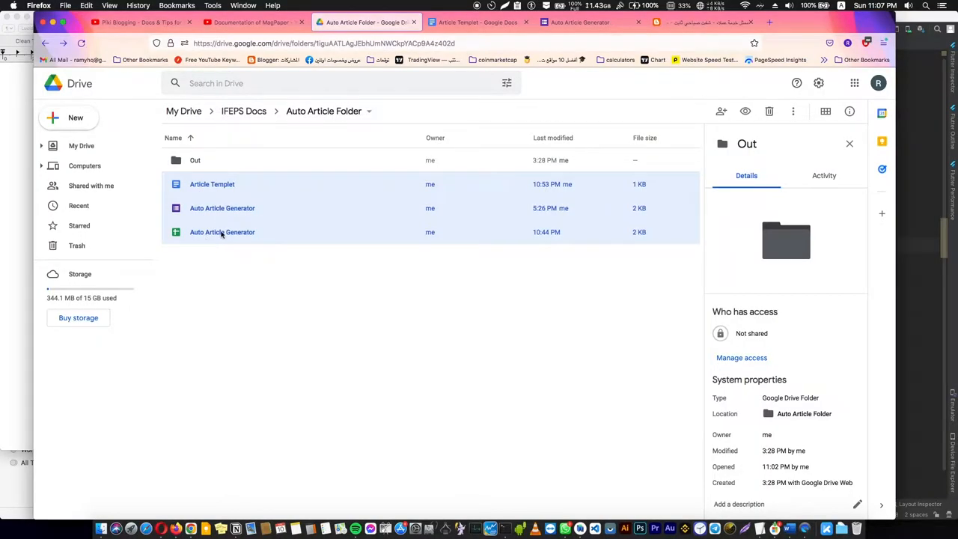
{"action": "mouse_move", "coordinate": [222, 232]}
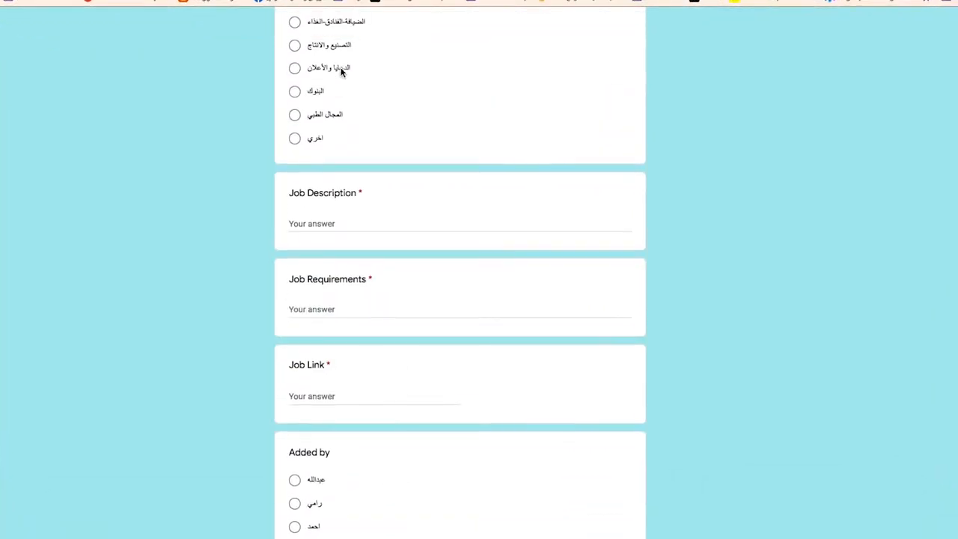
{"action": "scroll", "scroll_direction": "up", "scroll_amount": 3}
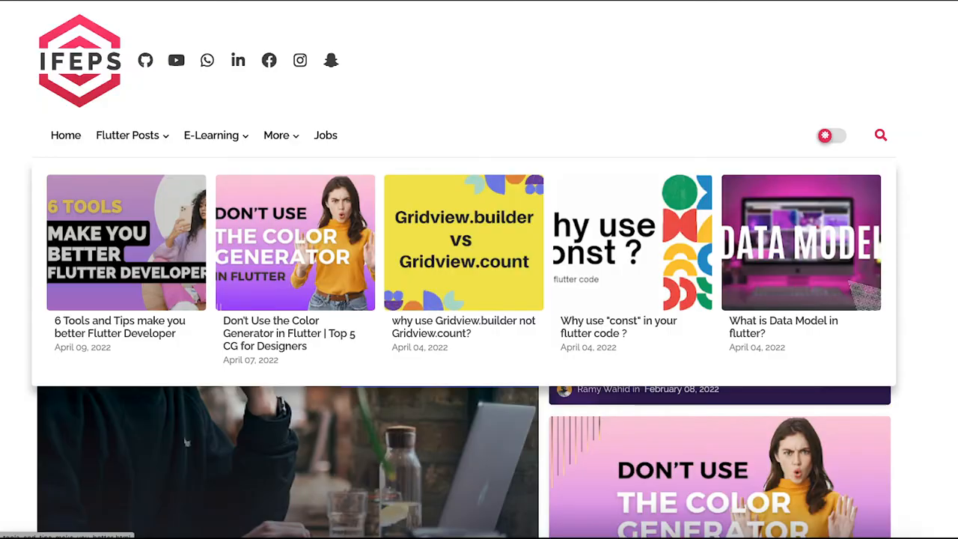
Scroll down the blog homepage's recent post list and switch away from it.
{"action": "scroll", "scroll_direction": "down", "scroll_amount": 3}
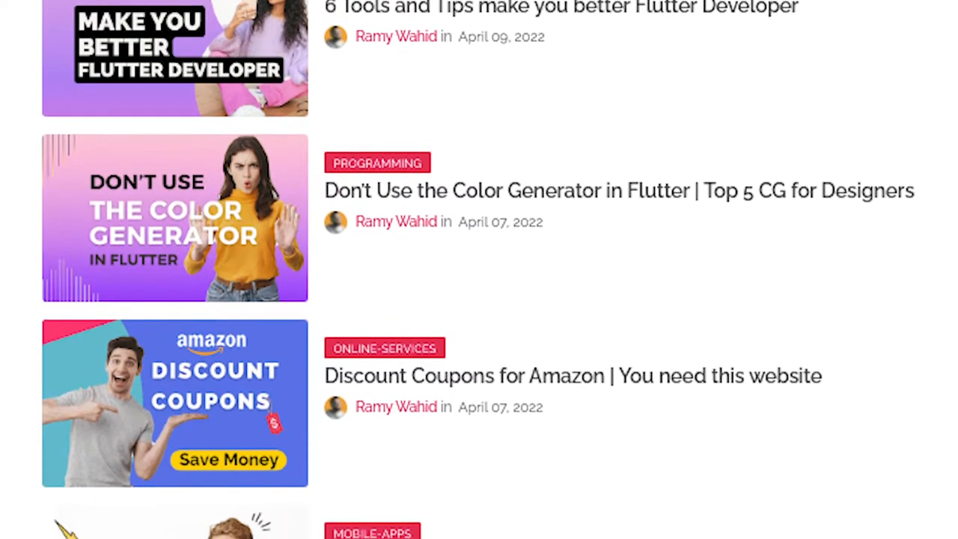
{"action": "scroll", "scroll_direction": "down", "scroll_amount": 3}
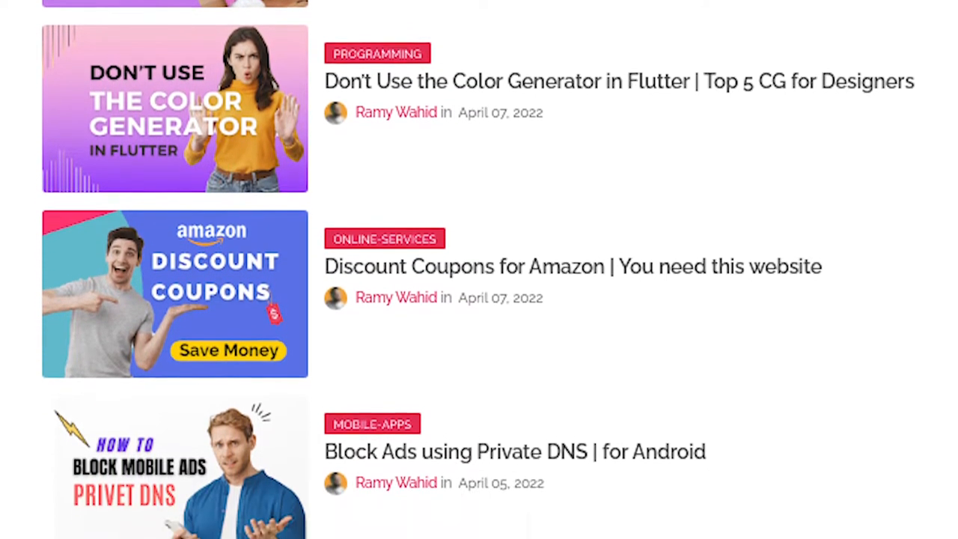
{"action": "left_click", "coordinate": [581, 22]}
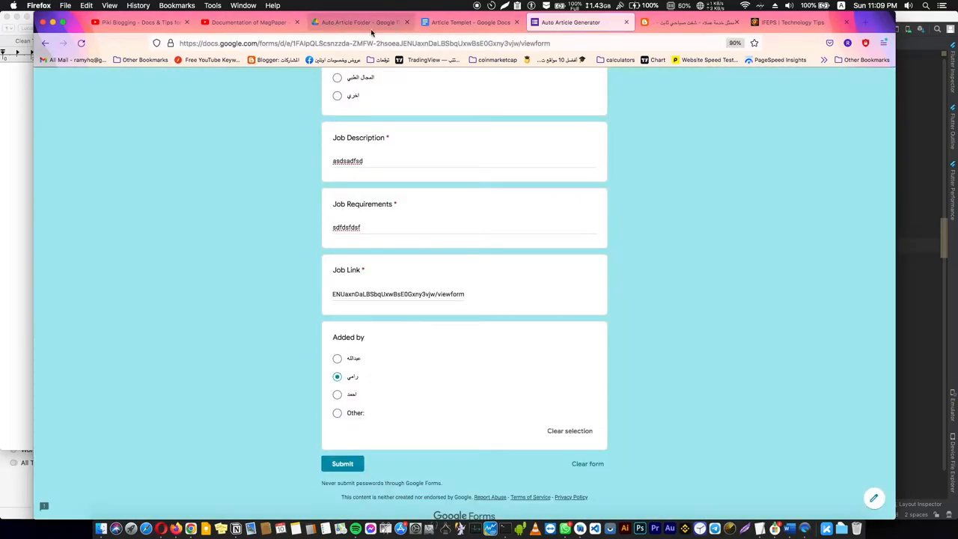
Open Drive's Out folder and submit the filled job form to generate the document.
{"action": "left_click", "coordinate": [359, 22]}
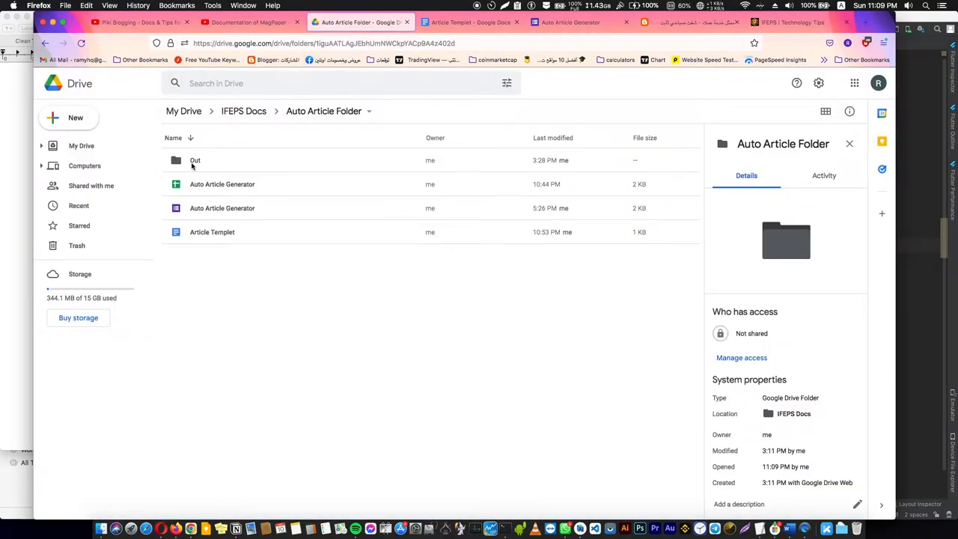
{"action": "left_click", "coordinate": [194, 159]}
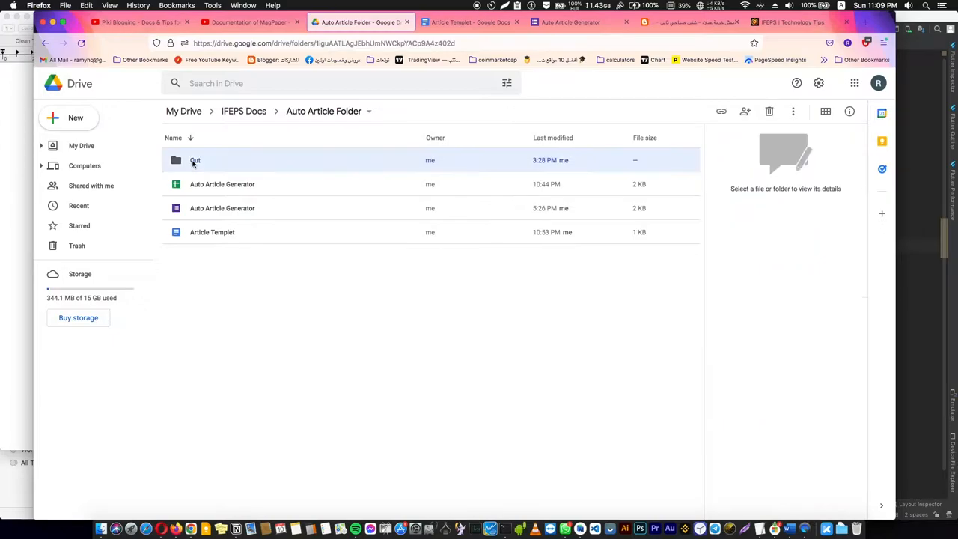
{"action": "double_click", "coordinate": [194, 160]}
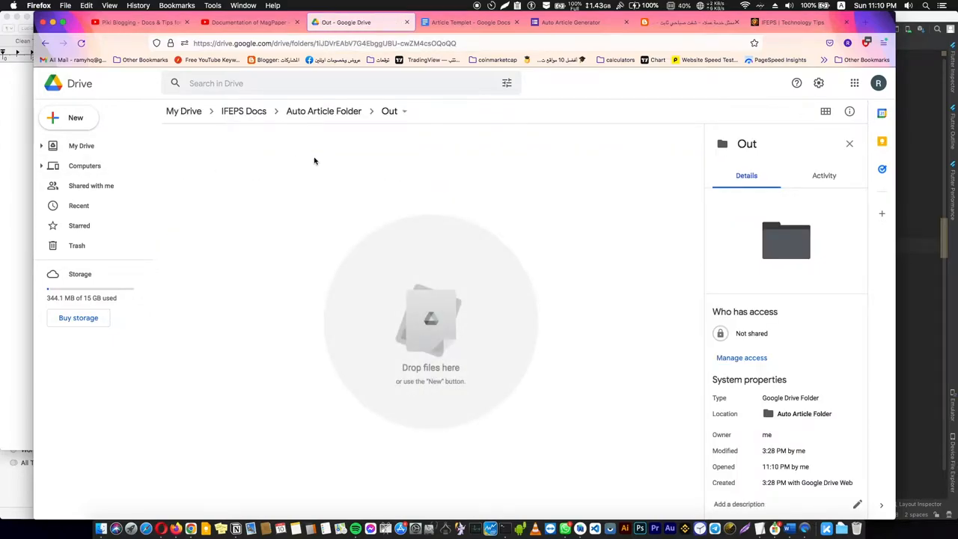
{"action": "mouse_move", "coordinate": [342, 129]}
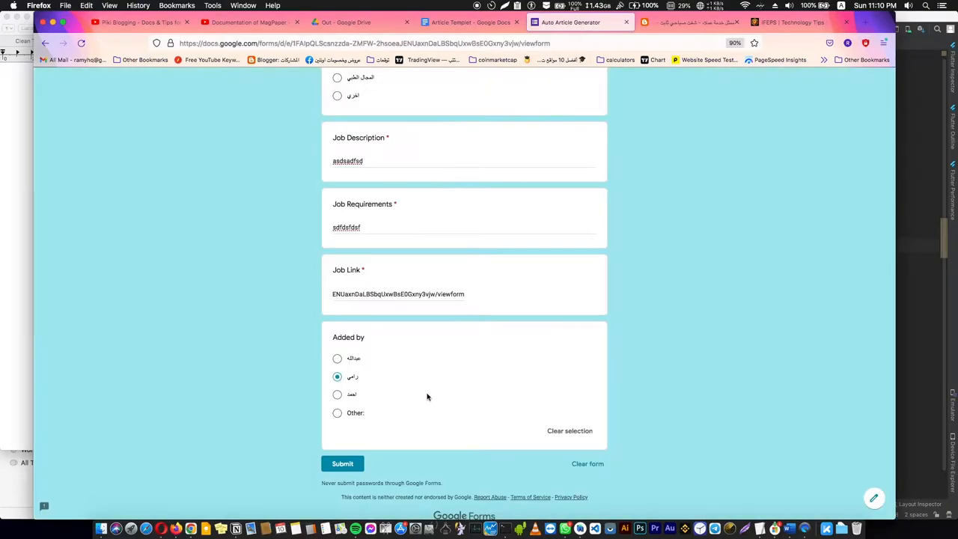
{"action": "left_click", "coordinate": [346, 22]}
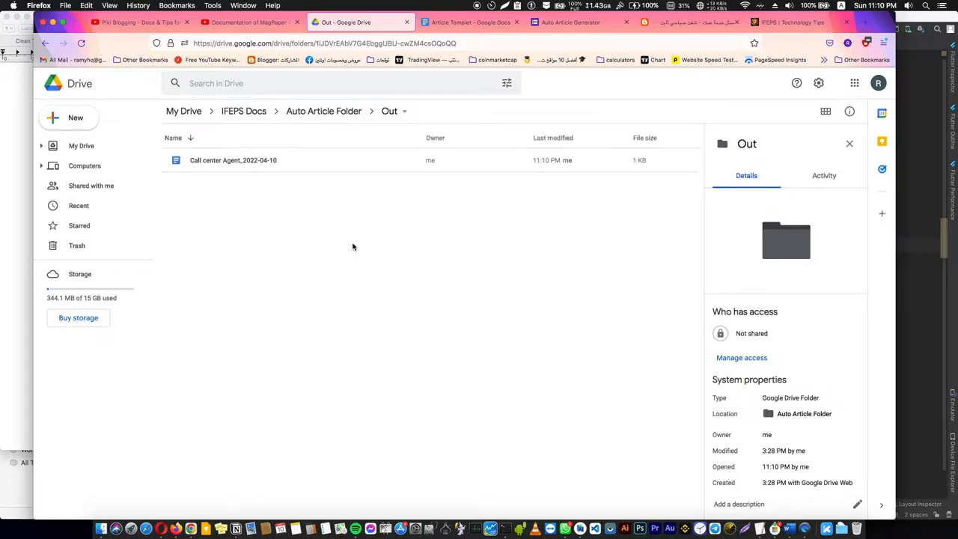
{"action": "mouse_move", "coordinate": [292, 199]}
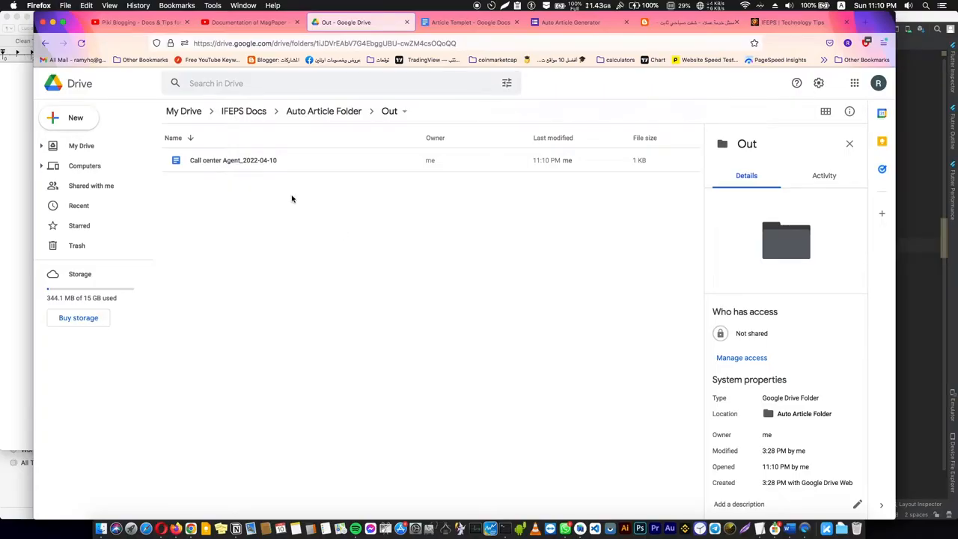
{"action": "mouse_move", "coordinate": [237, 164]}
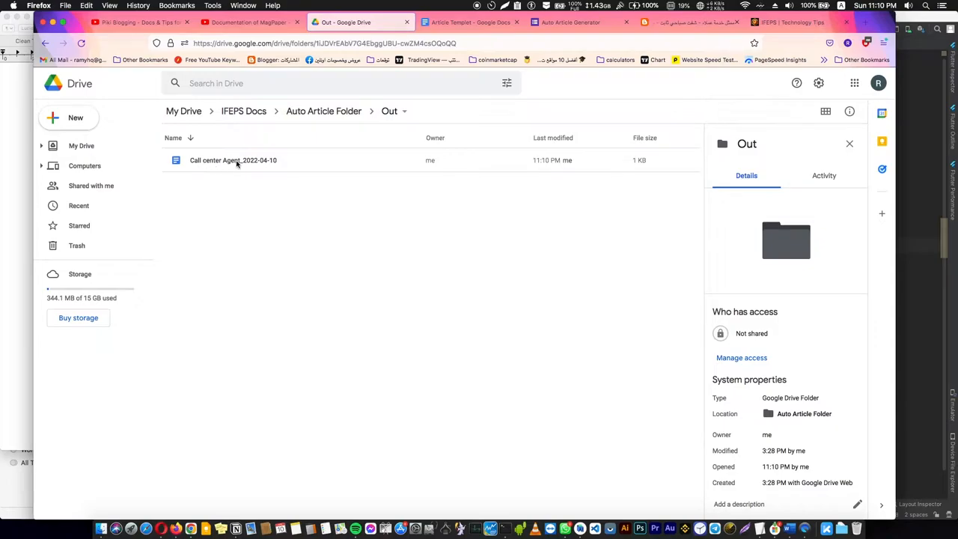
{"action": "mouse_move", "coordinate": [233, 160]}
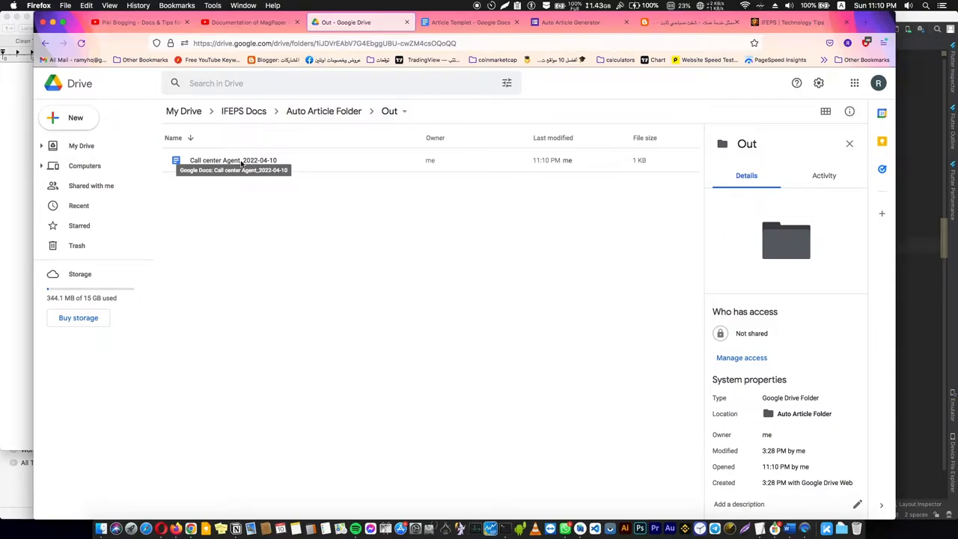
Open the generated Call center Agent_2022-04-10 doc and compare it with the submitted form.
{"action": "double_click", "coordinate": [233, 160]}
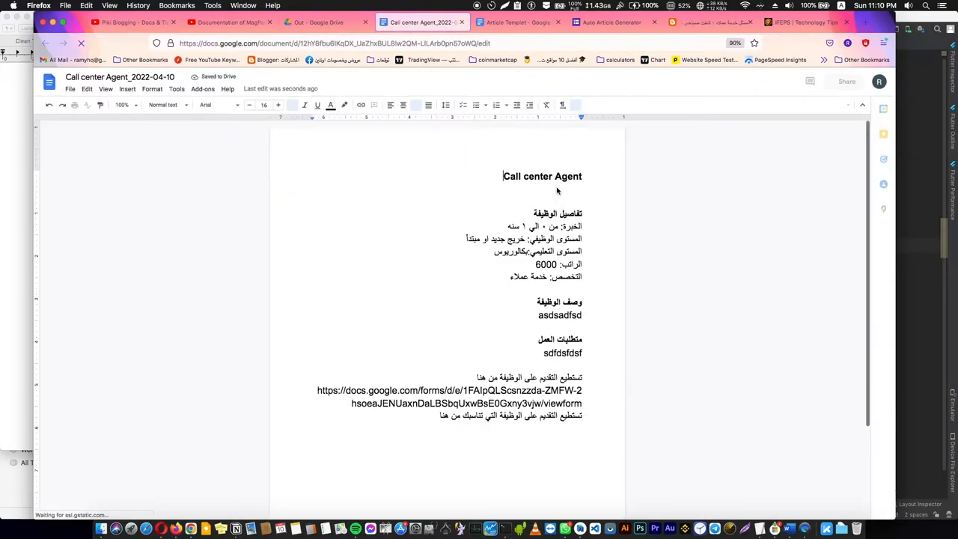
{"action": "left_click", "coordinate": [611, 22]}
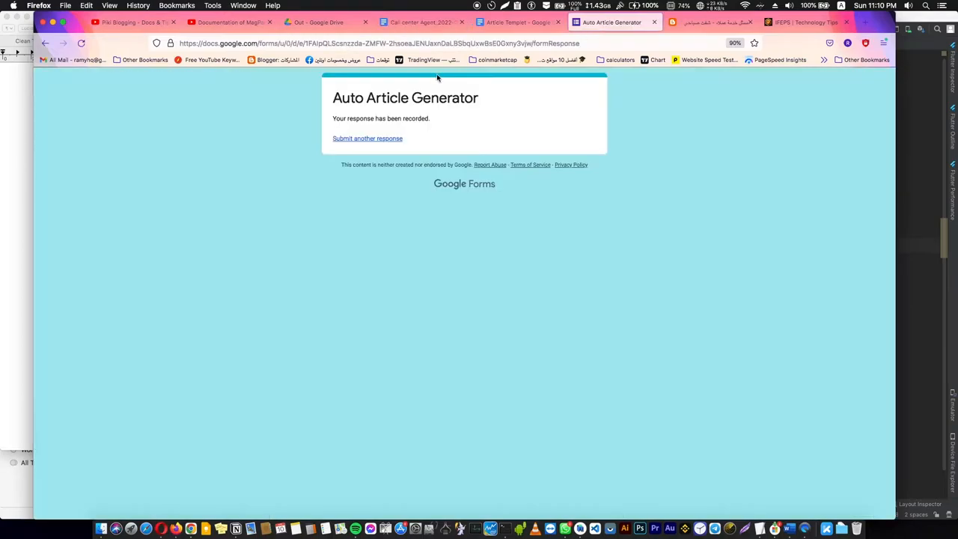
{"action": "left_click", "coordinate": [419, 22]}
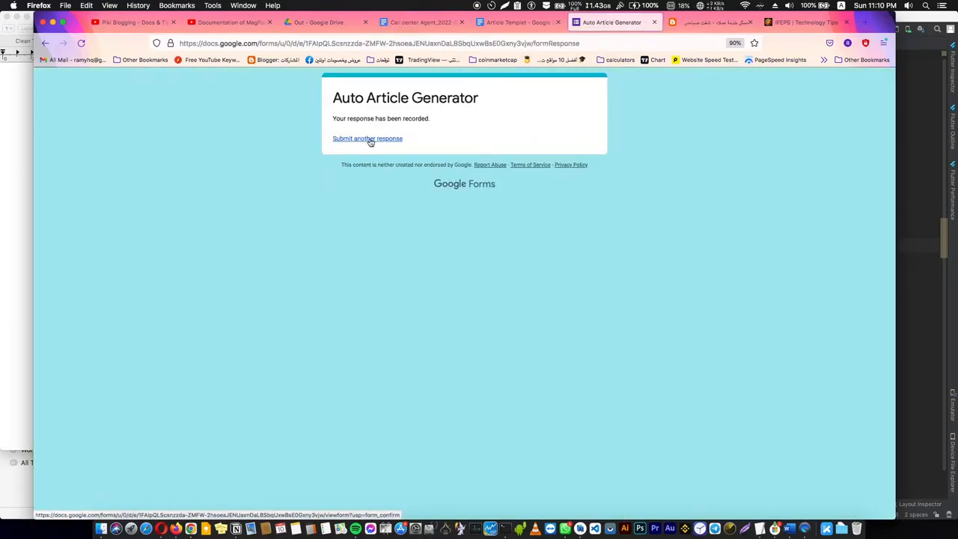
{"action": "left_click", "coordinate": [368, 138]}
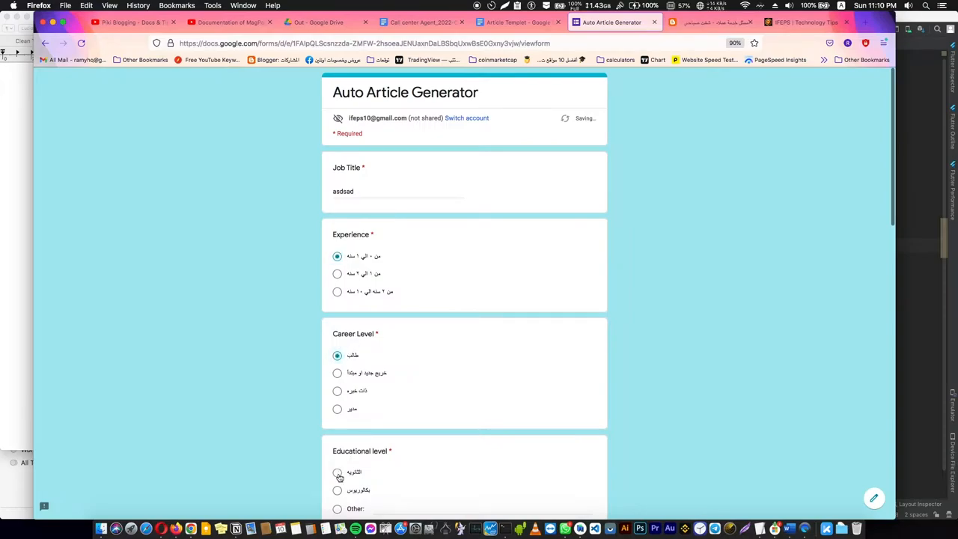
Return through the document and Out folder to the IFEPS jobs blog homepage.
{"action": "left_click", "coordinate": [422, 22]}
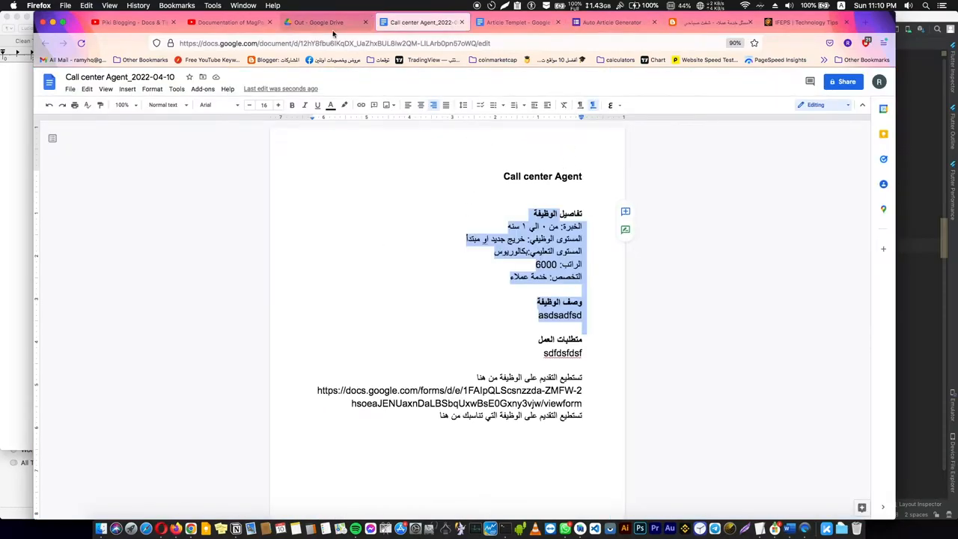
{"action": "left_click", "coordinate": [317, 22]}
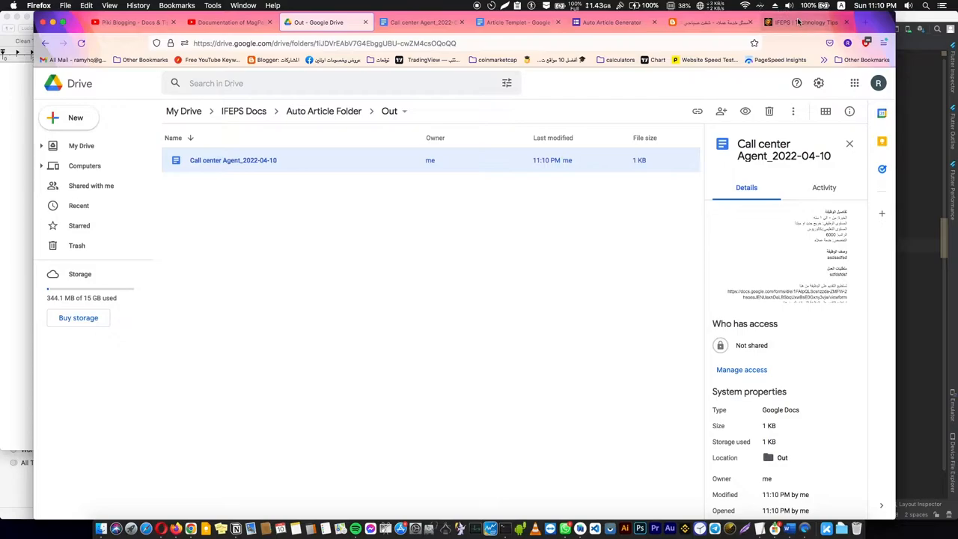
{"action": "left_click", "coordinate": [806, 22]}
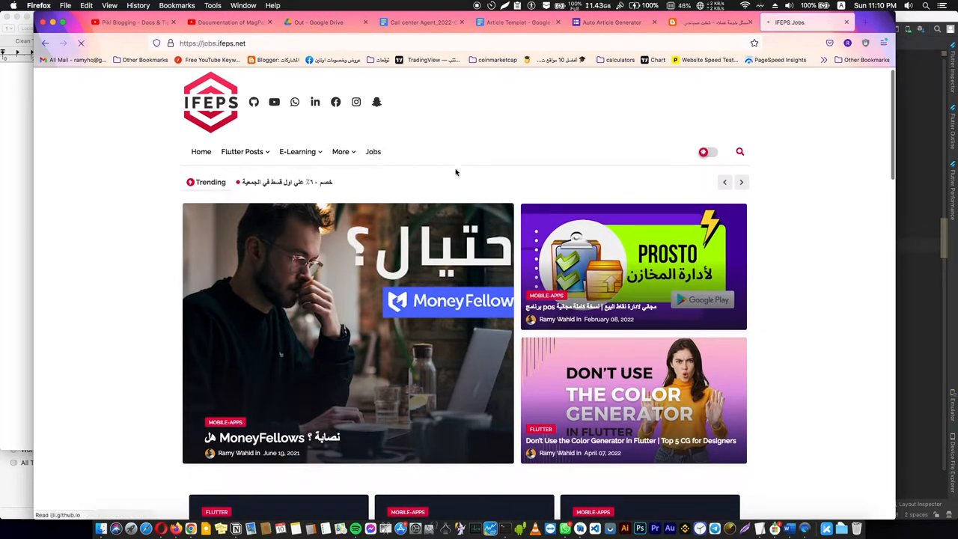
Scroll through the latest job posts on the homepage and go back to the Out folder.
{"action": "scroll", "scroll_direction": "down", "scroll_amount": 3}
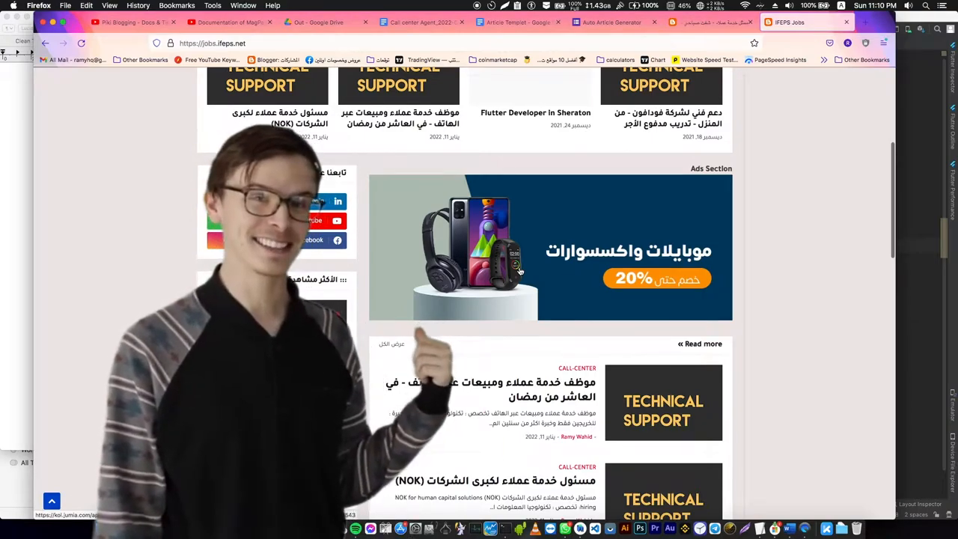
{"action": "scroll", "scroll_direction": "down", "scroll_amount": 3}
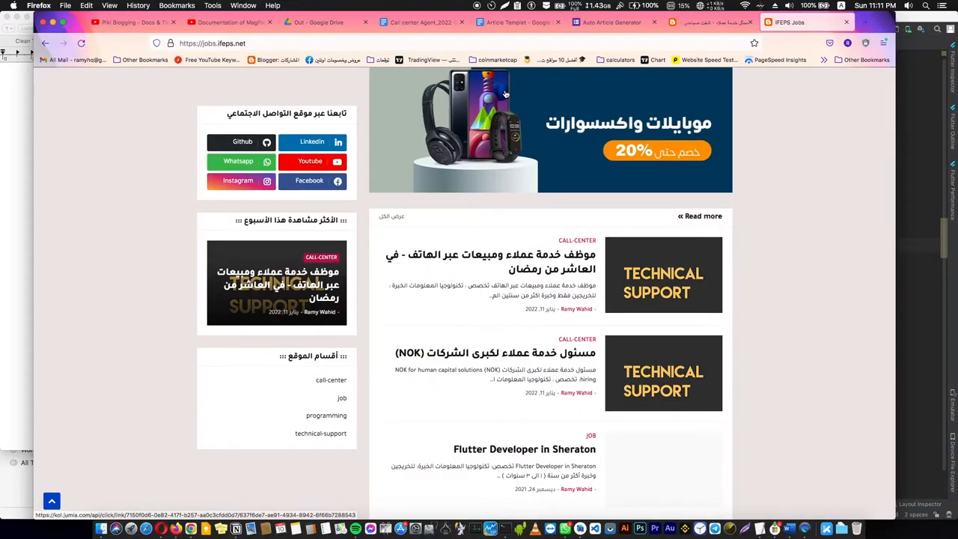
{"action": "left_click", "coordinate": [326, 23]}
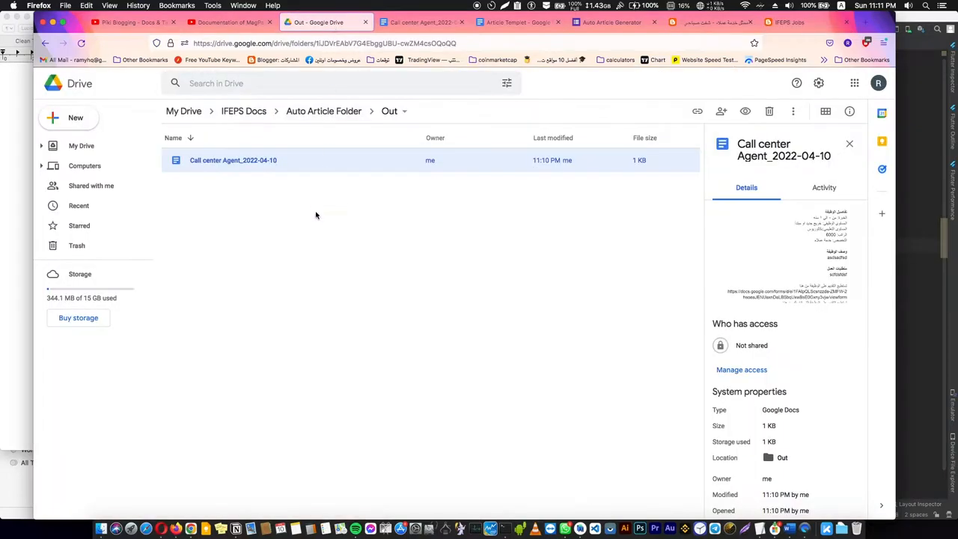
{"action": "mouse_move", "coordinate": [306, 231]}
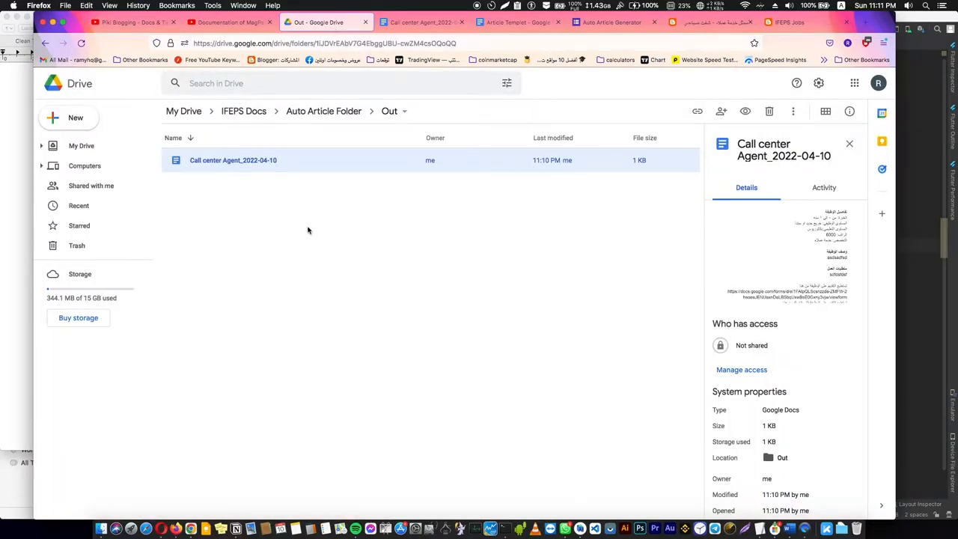
{"action": "mouse_move", "coordinate": [323, 111]}
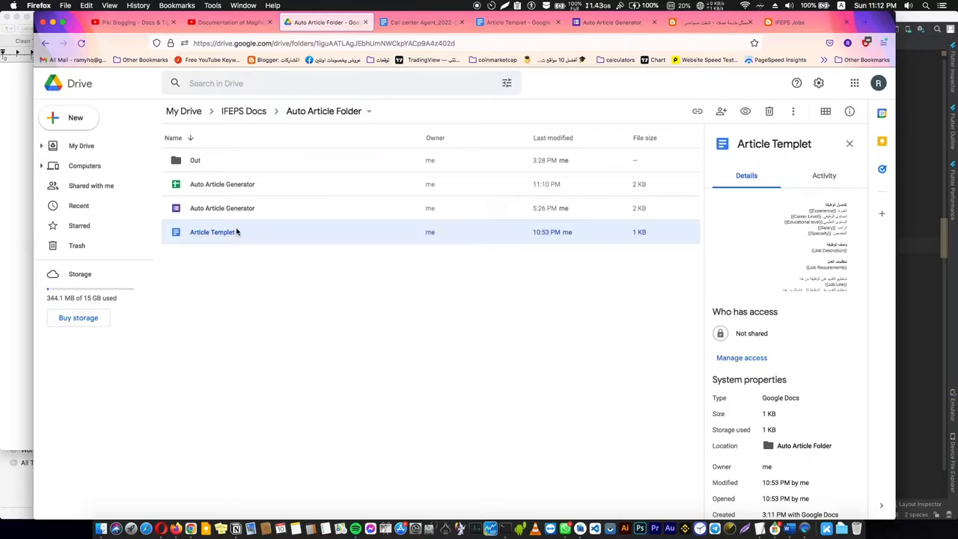
In Article Templet, enlarge {{Job Title}} and colour {{Experience}} red, then return to Drive.
{"action": "double_click", "coordinate": [212, 231]}
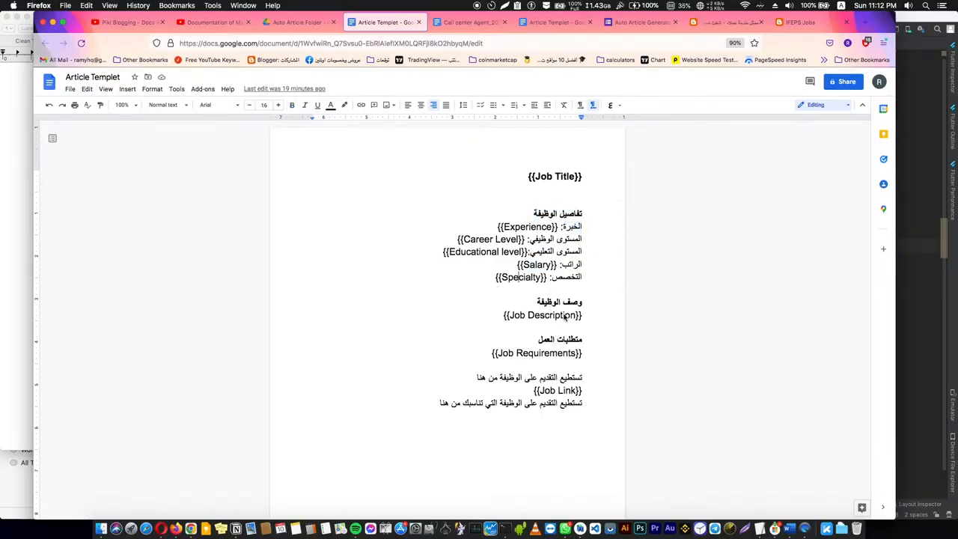
{"action": "double_click", "coordinate": [563, 315]}
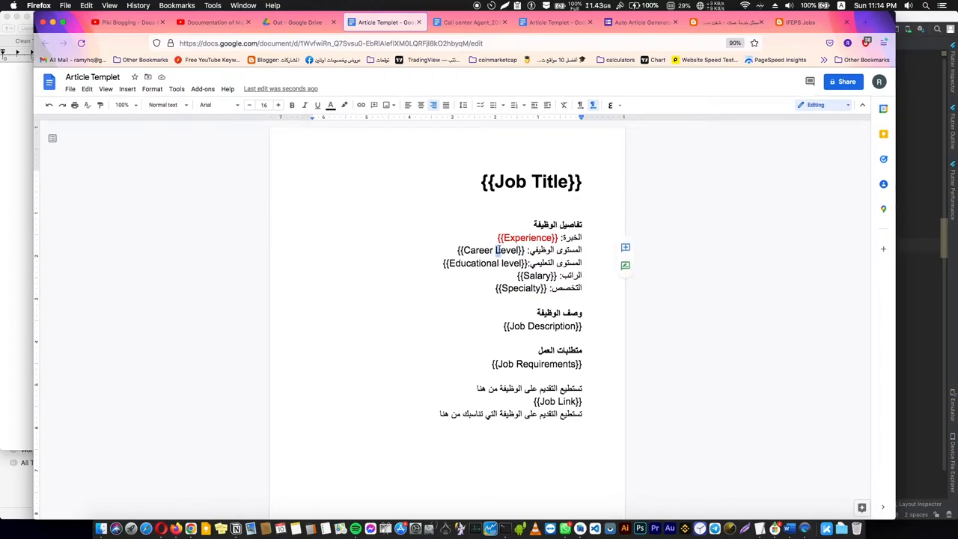
{"action": "double_click", "coordinate": [489, 250]}
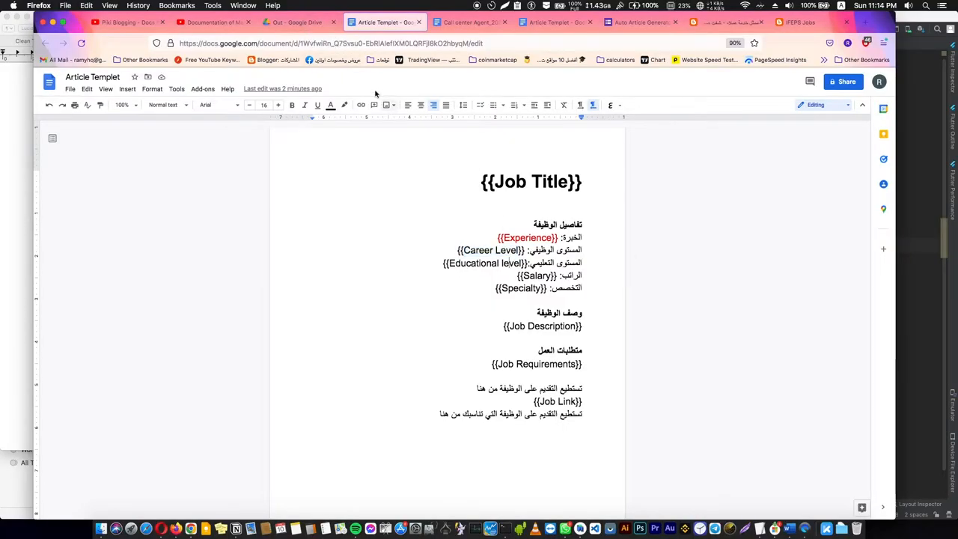
{"action": "left_click", "coordinate": [297, 22]}
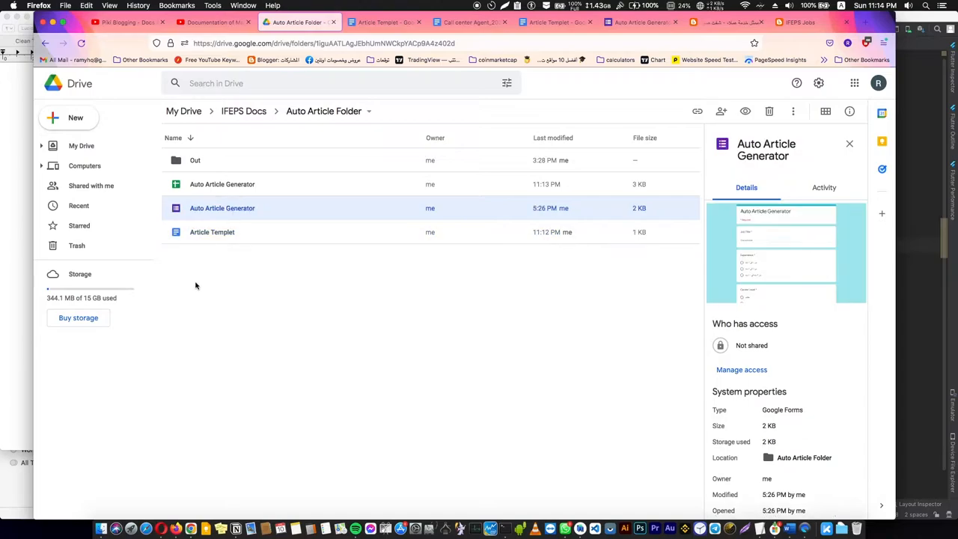
Create a new folder named Test inside Auto Article Folder.
{"action": "left_click", "coordinate": [74, 117]}
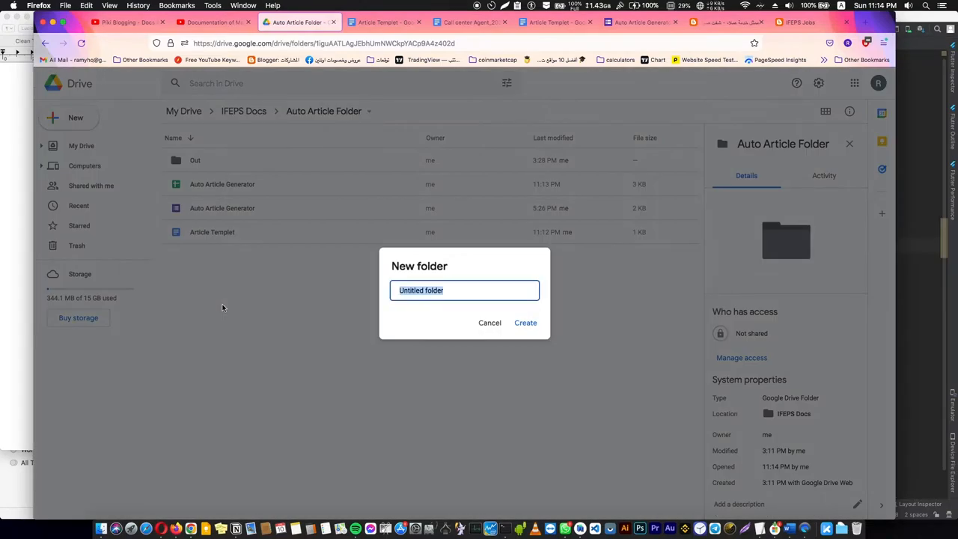
{"action": "type", "text": "Te"}
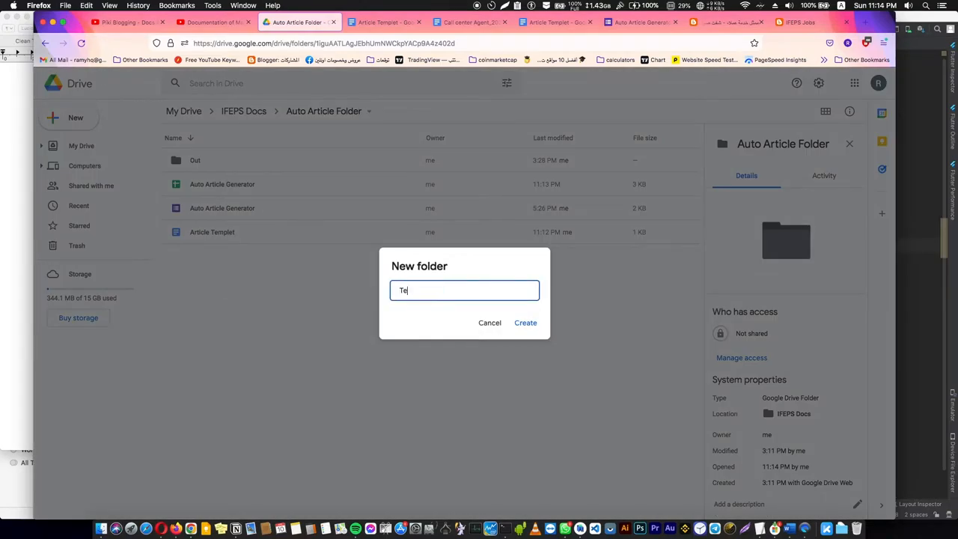
{"action": "left_click", "coordinate": [525, 323]}
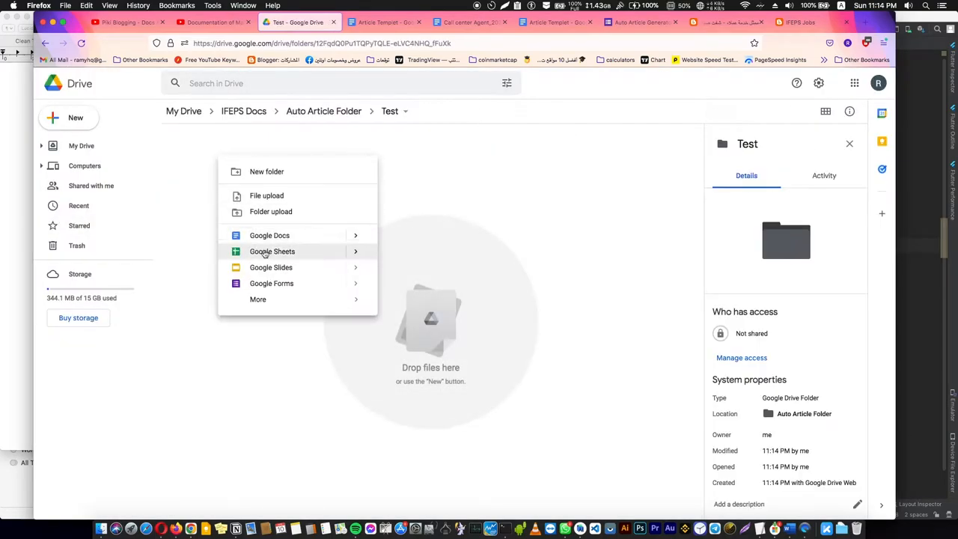
Create a blank doc in Test containing Title : {{Title}} and Name: {{Name}} placeholders.
{"action": "left_click", "coordinate": [269, 235]}
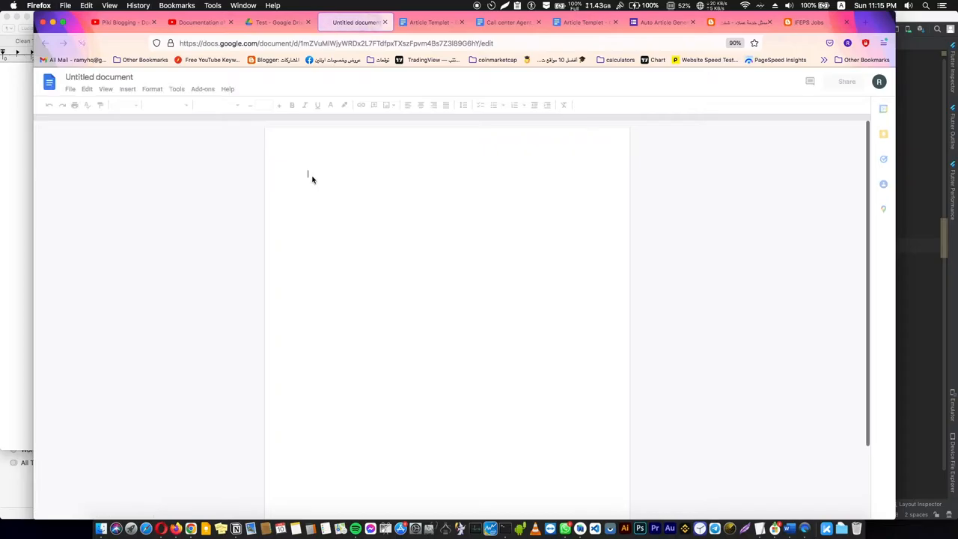
{"action": "type", "text": "Title : {}"}
{"action": "type", "text": "Name: {{Name}}"}
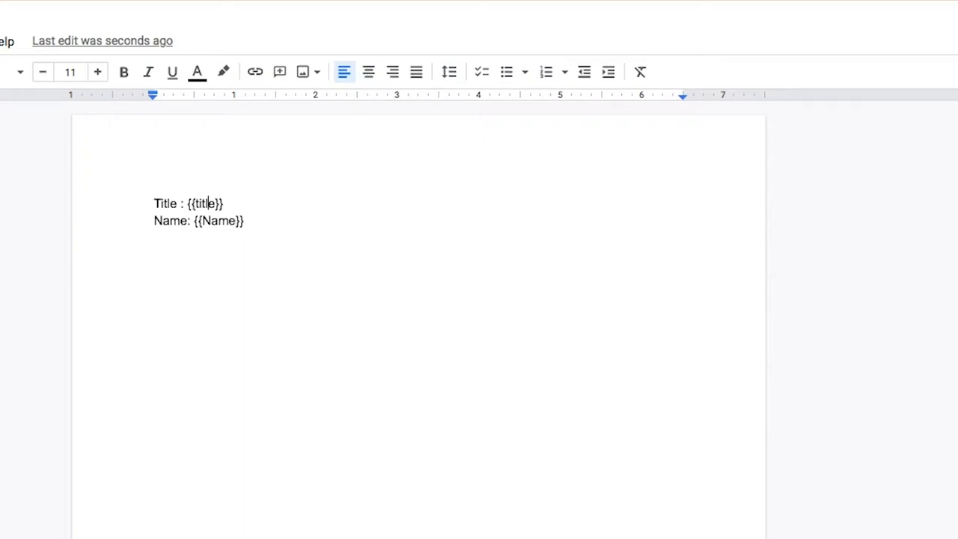
{"action": "left_click", "coordinate": [277, 22]}
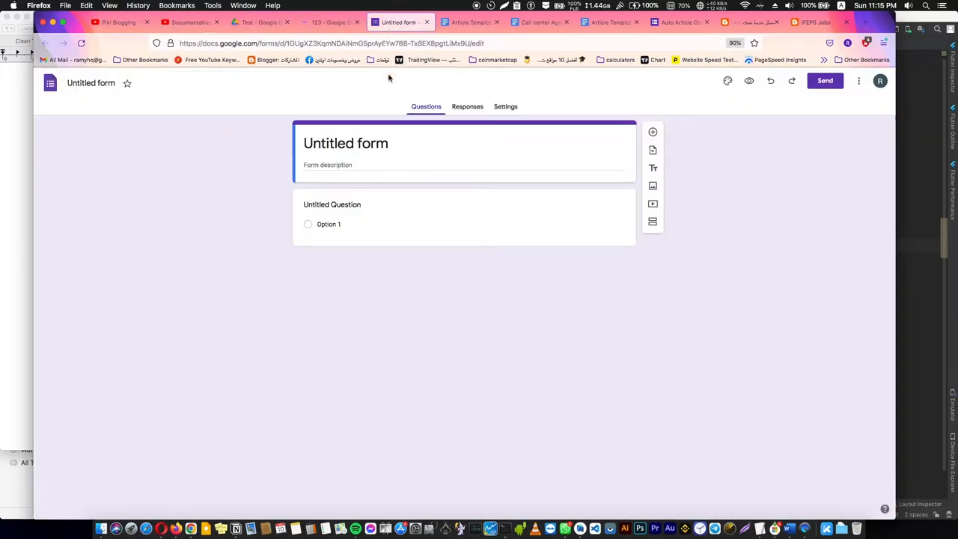
Title the new form 123, matching the placeholders in the 123 document.
{"action": "left_click", "coordinate": [329, 22]}
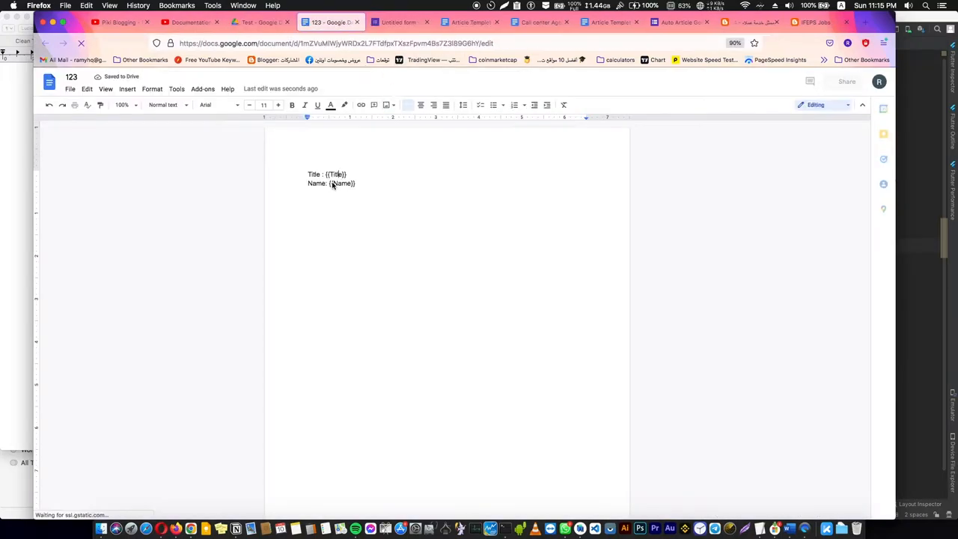
{"action": "left_click", "coordinate": [398, 23]}
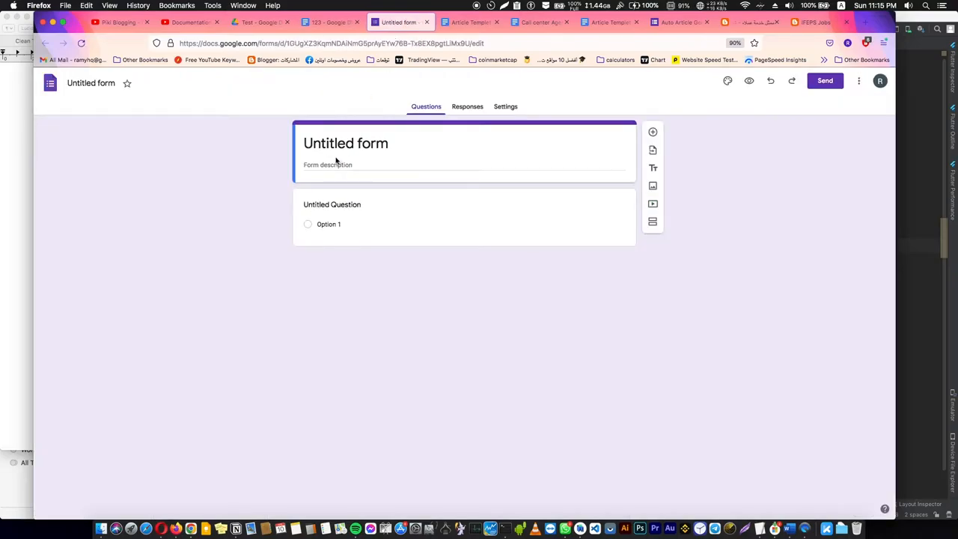
{"action": "type", "text": "123"}
{"action": "left_click", "coordinate": [391, 203]}
{"action": "type", "text": "Title"}
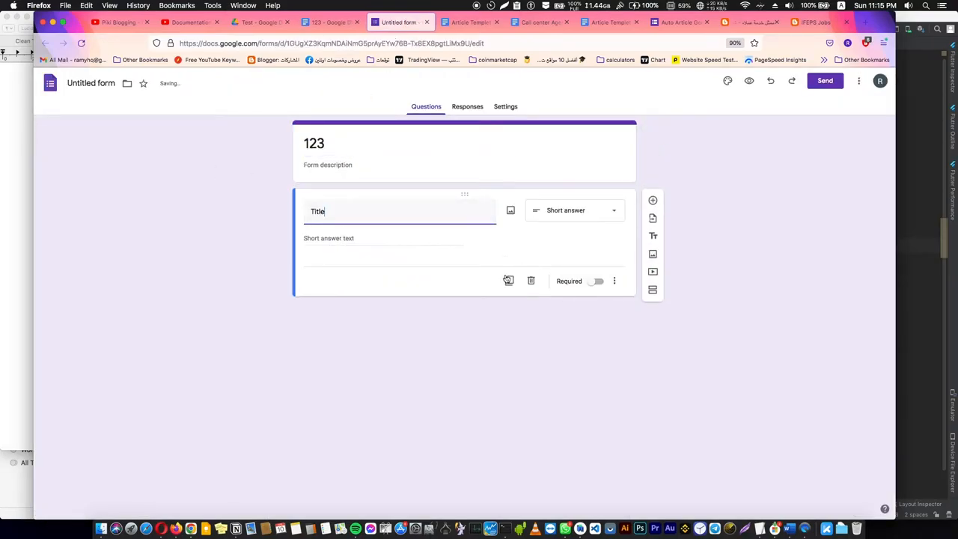
{"action": "left_click", "coordinate": [329, 22]}
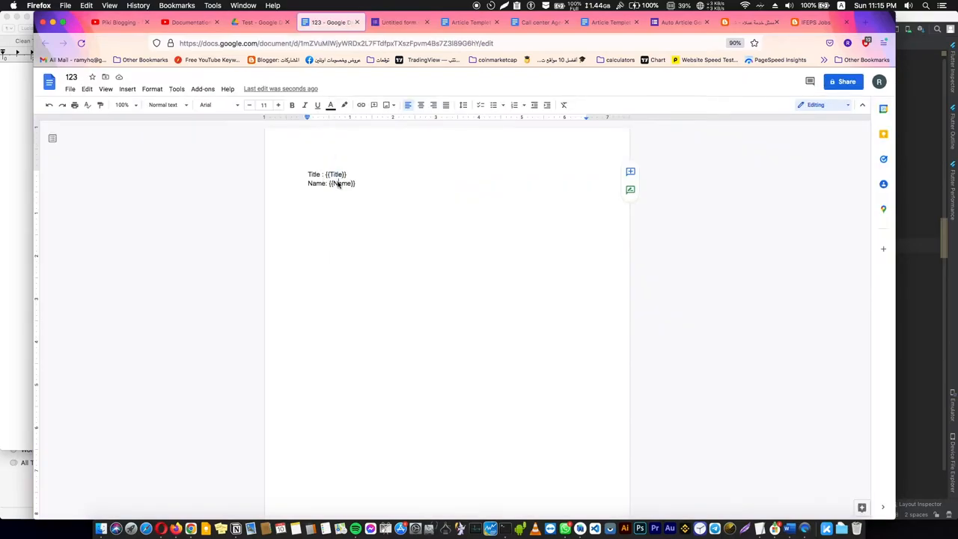
Add short-answer Title and Name questions and go to the form's Responses area.
{"action": "left_click", "coordinate": [399, 22]}
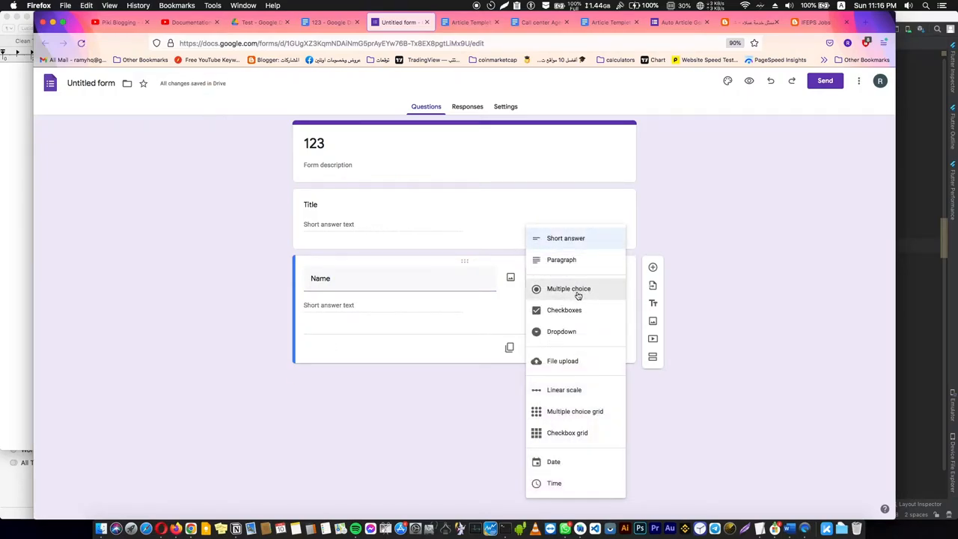
{"action": "left_click", "coordinate": [566, 238]}
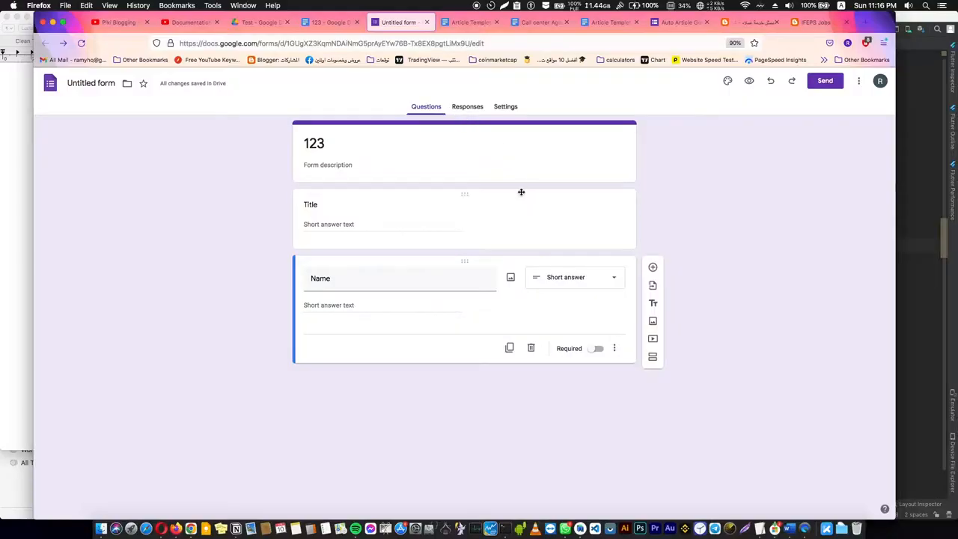
{"action": "left_click", "coordinate": [261, 22]}
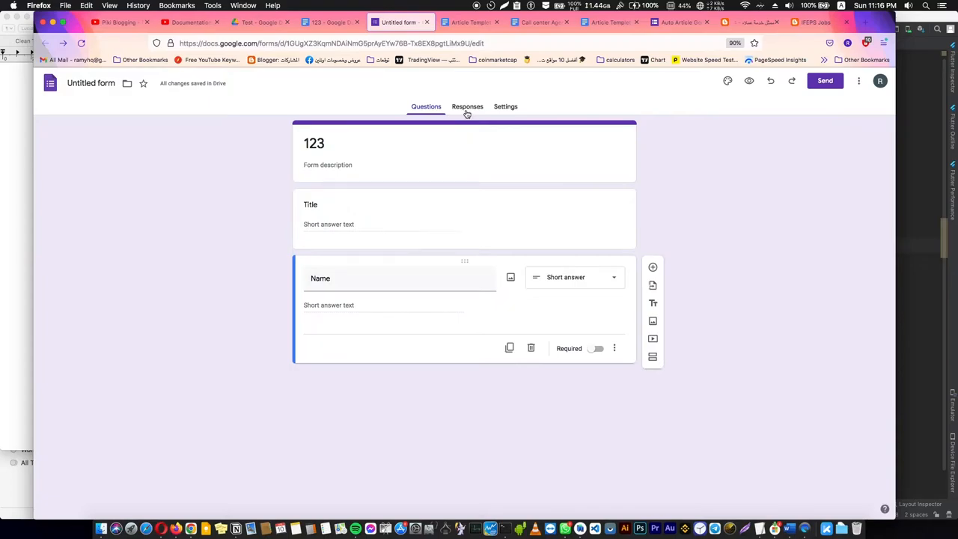
{"action": "left_click", "coordinate": [467, 106]}
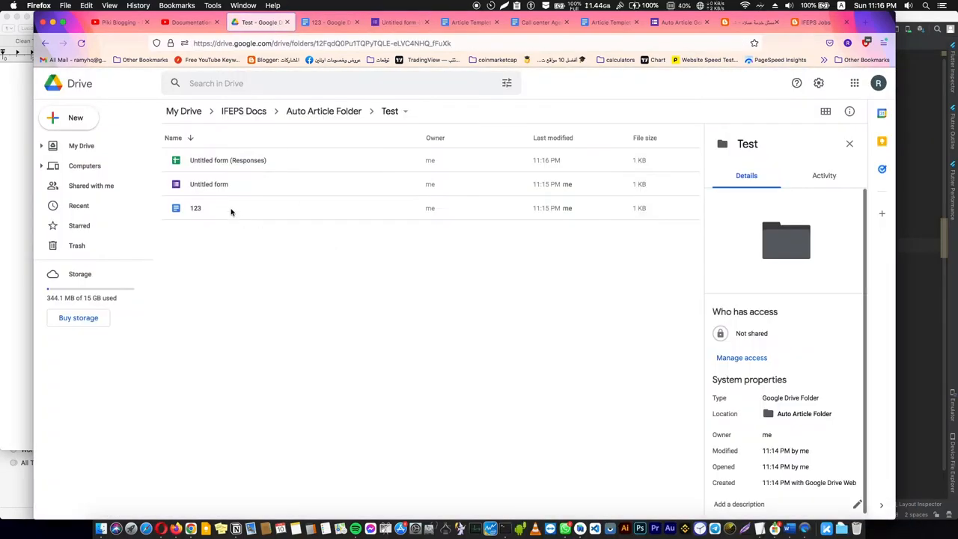
Create the linked responses spreadsheet with Timestamp, Title and Name columns and view it.
{"action": "left_click", "coordinate": [228, 160]}
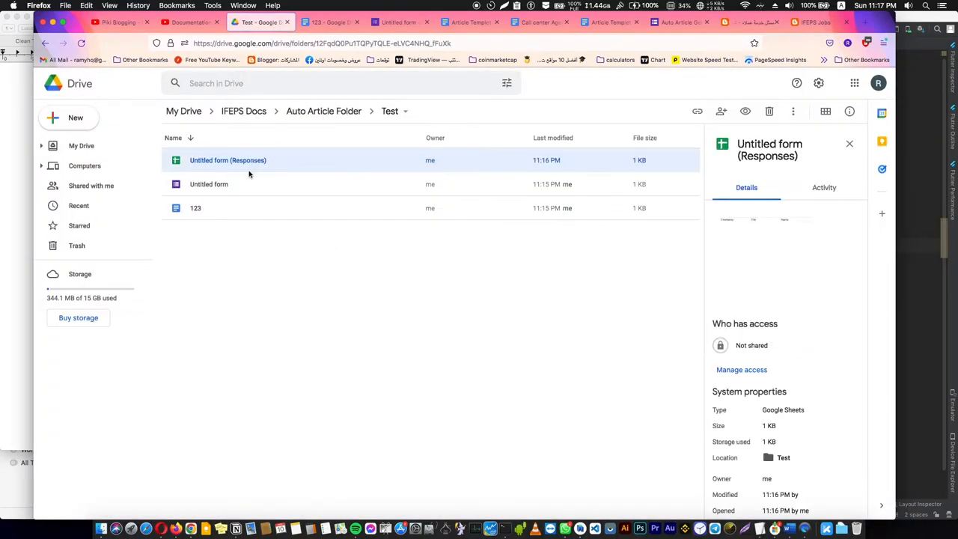
{"action": "left_click", "coordinate": [401, 23]}
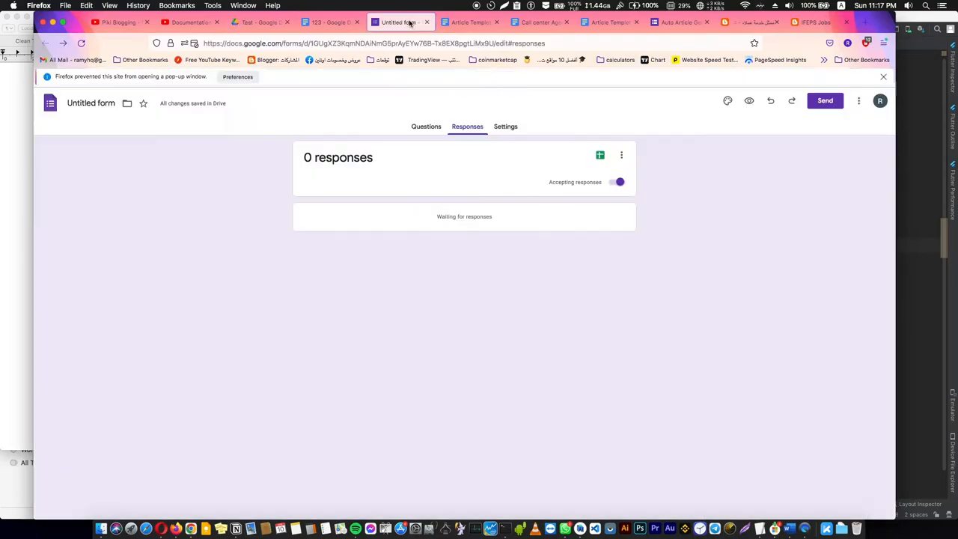
{"action": "left_click", "coordinate": [599, 154]}
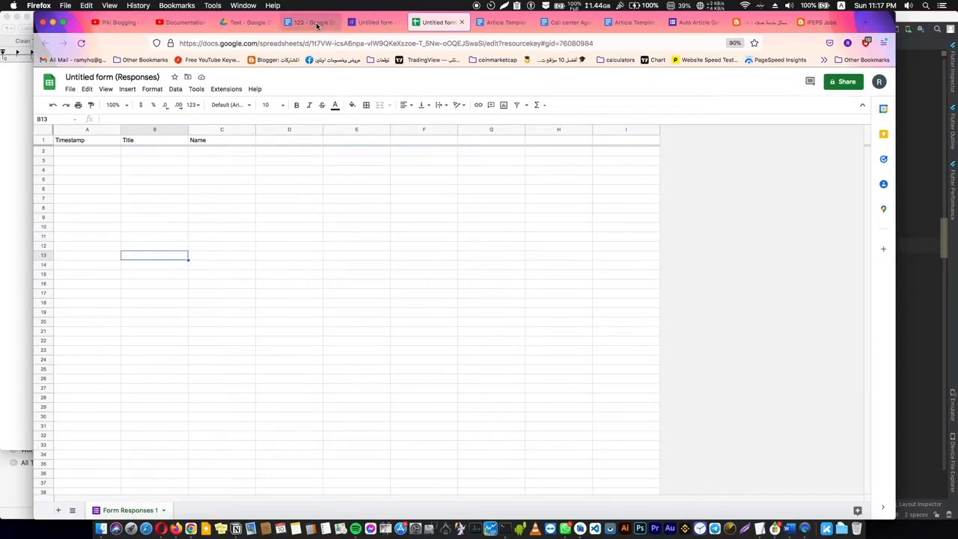
{"action": "left_click", "coordinate": [310, 23]}
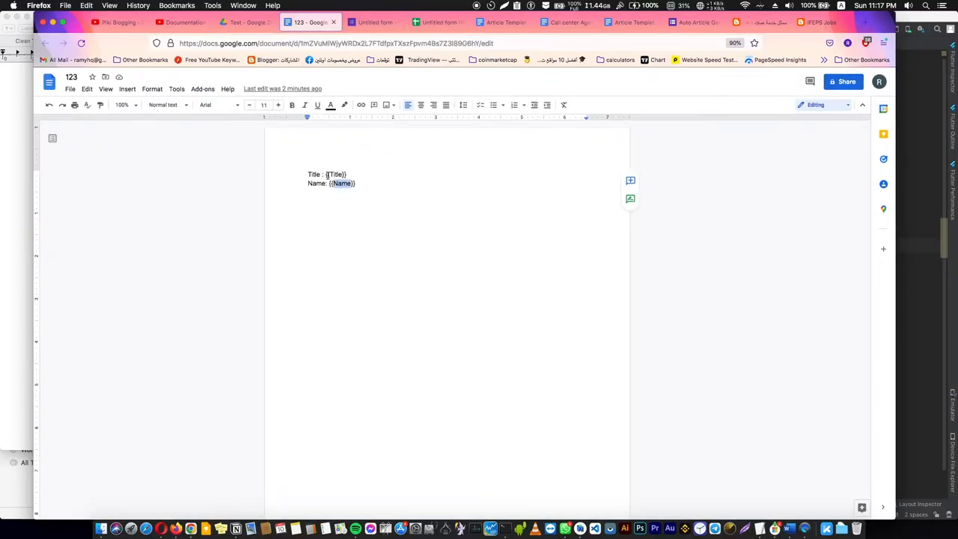
{"action": "left_click", "coordinate": [437, 22]}
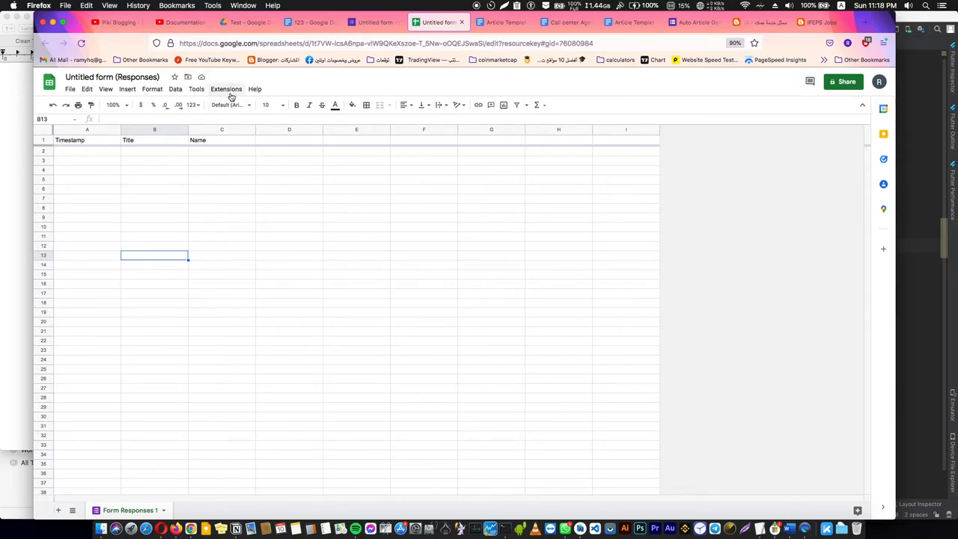
Open a new Apps Script project from the spreadsheet via Extensions > Apps Script.
{"action": "left_click", "coordinate": [226, 88]}
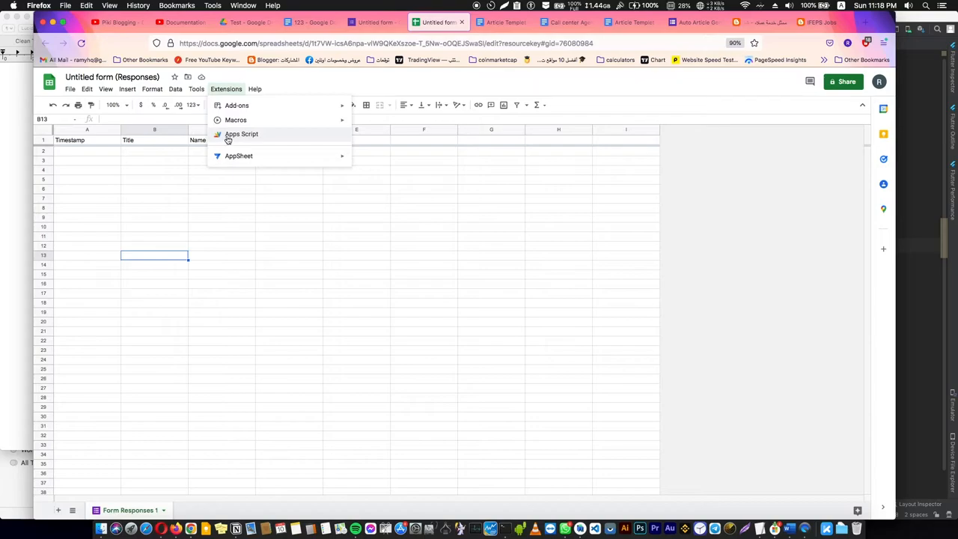
{"action": "left_click", "coordinate": [241, 133]}
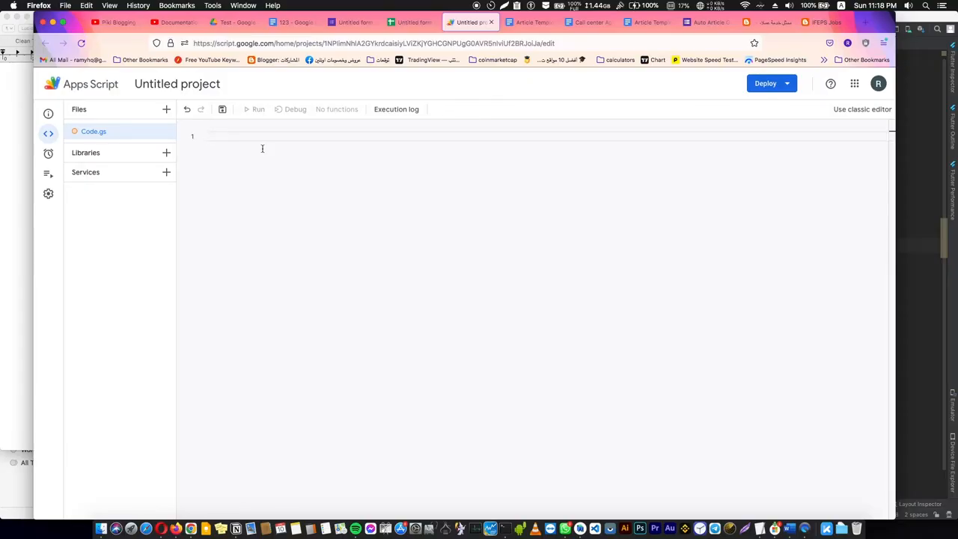
{"action": "left_click", "coordinate": [823, 23]}
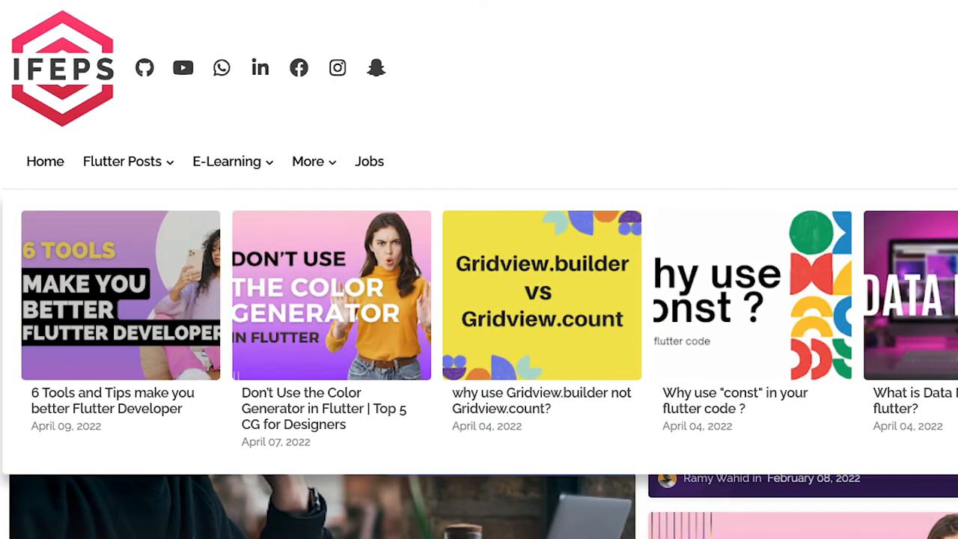
Copy the Auto-Article-Generator script from its GitHub file and paste it into Code.gs.
{"action": "left_click", "coordinate": [827, 22]}
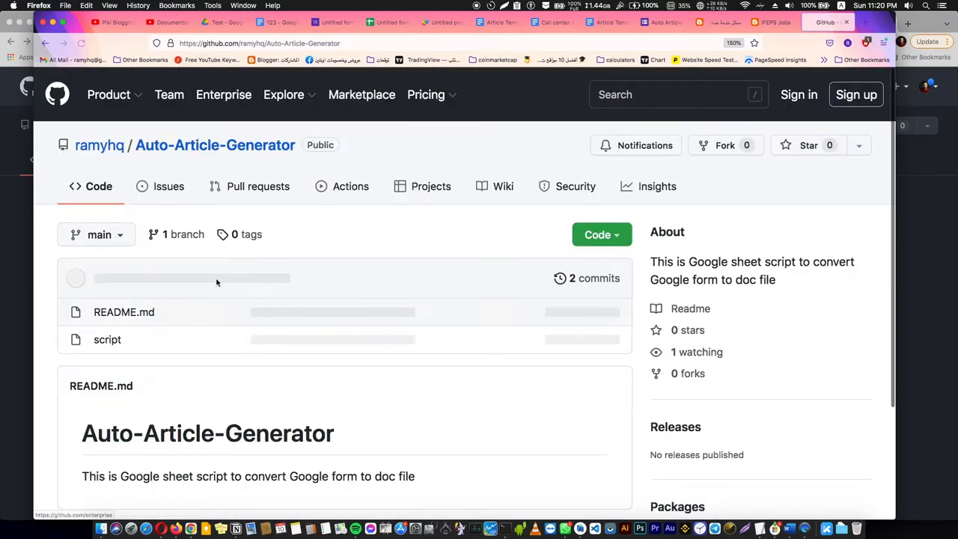
{"action": "left_click", "coordinate": [108, 338]}
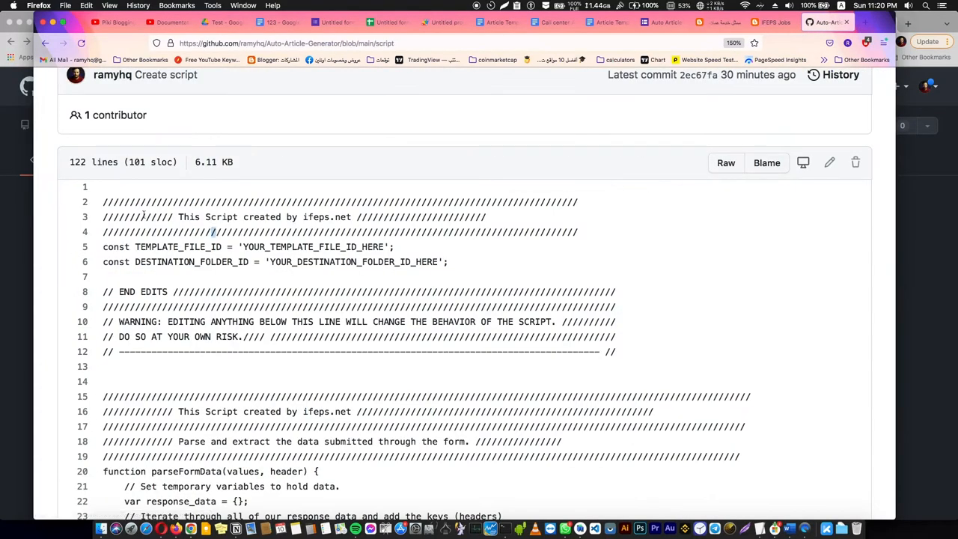
{"action": "scroll", "scroll_direction": "down", "scroll_amount": 3}
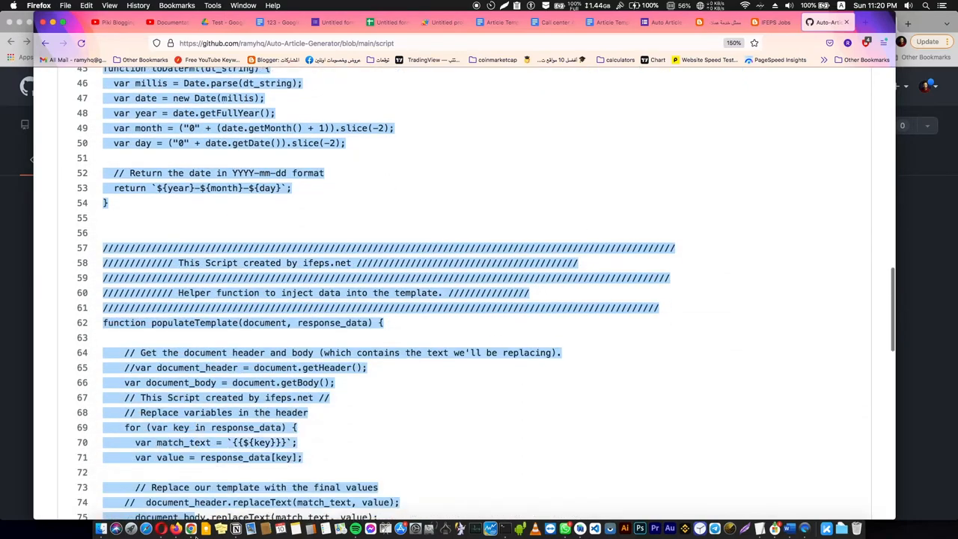
{"action": "left_click", "coordinate": [442, 22]}
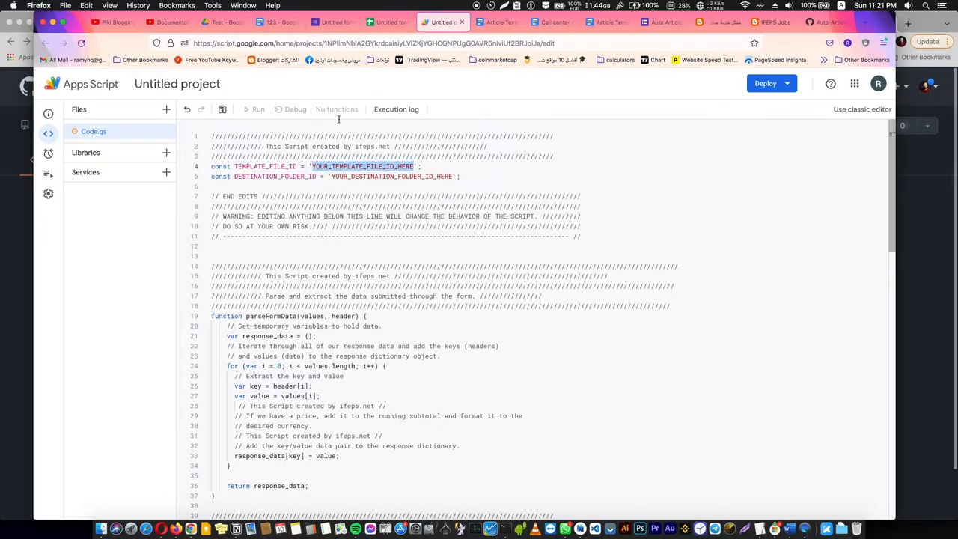
Paste the 123 document's ID and the new 'out' folder's ID into the script constants and save.
{"action": "left_click", "coordinate": [275, 23]}
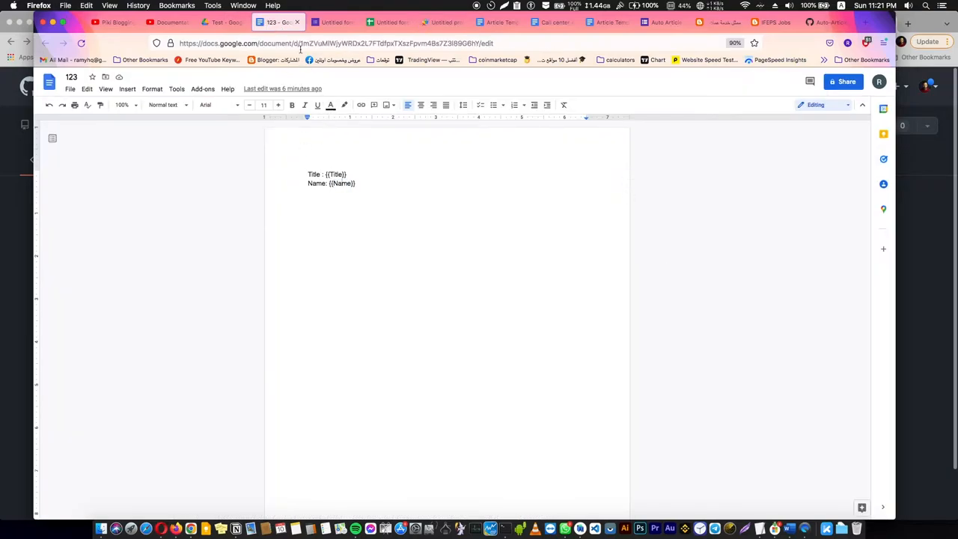
{"action": "left_click", "coordinate": [337, 42]}
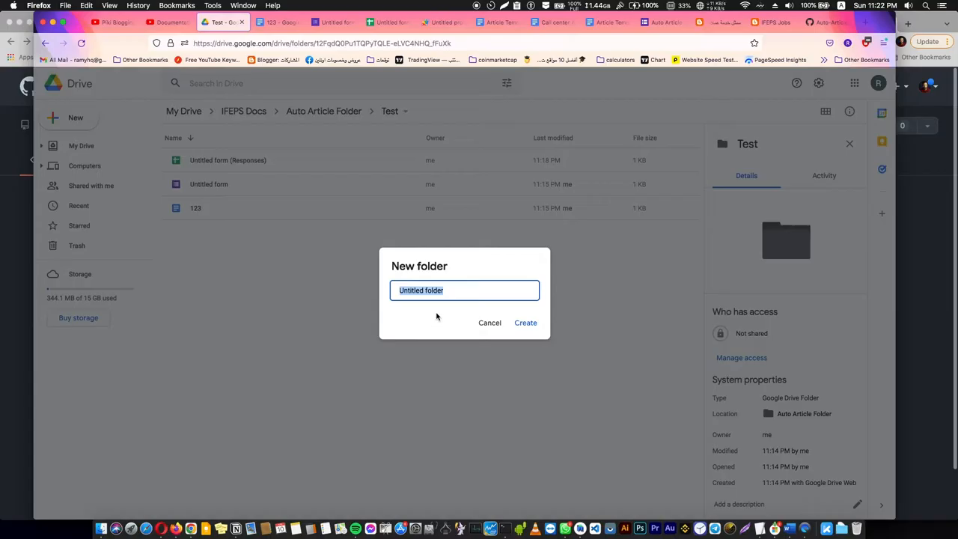
{"action": "left_click", "coordinate": [526, 323]}
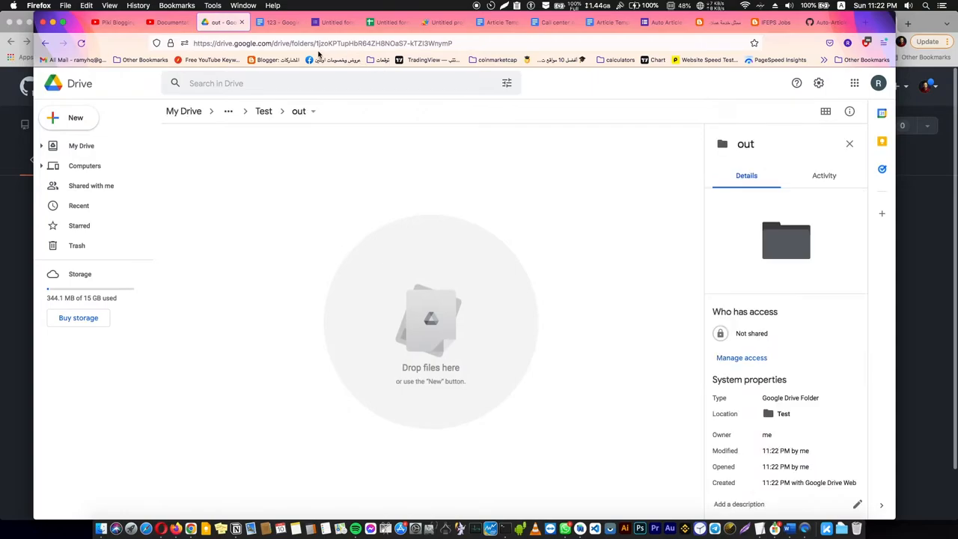
{"action": "left_click", "coordinate": [324, 42]}
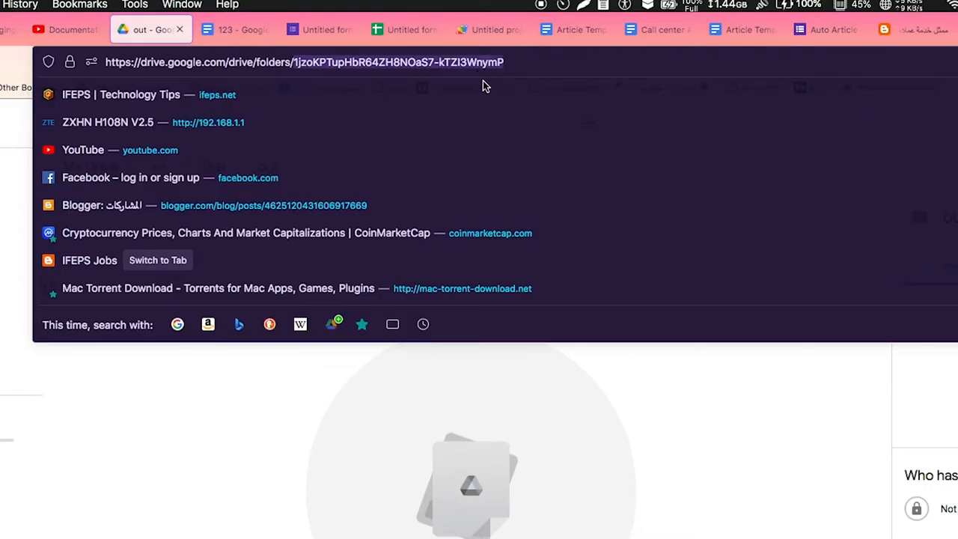
{"action": "left_click", "coordinate": [442, 23]}
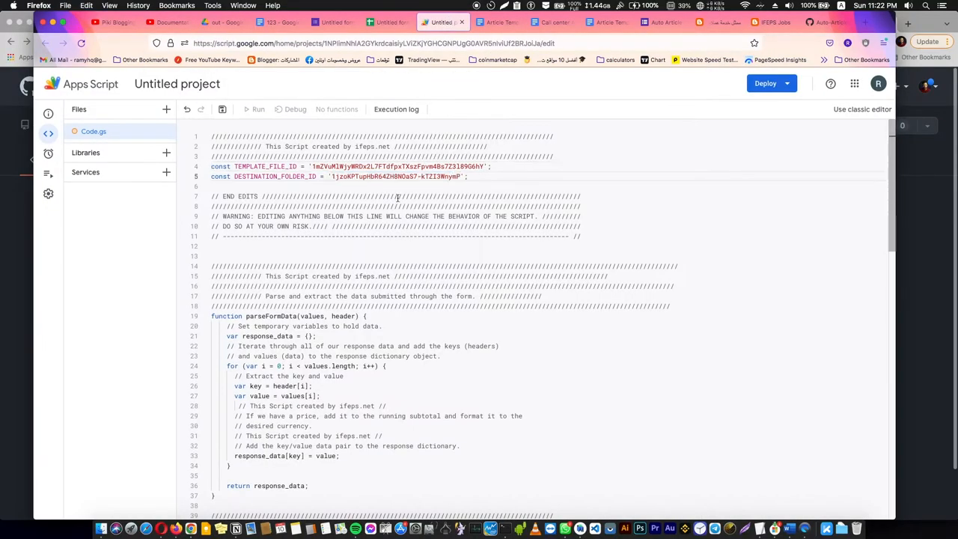
{"action": "left_click", "coordinate": [222, 110]}
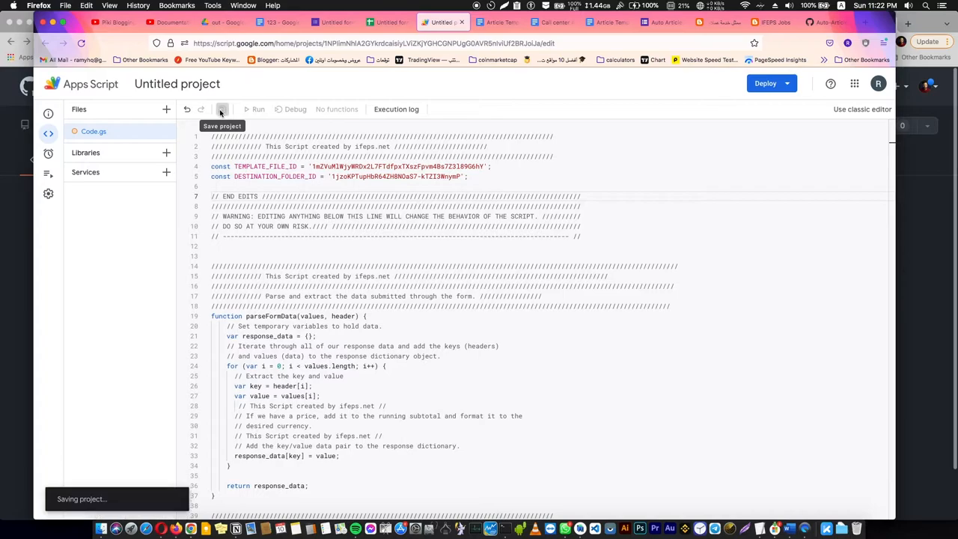
Choose createDocFromForm as the run function and start it in debug mode.
{"action": "left_click", "coordinate": [345, 110]}
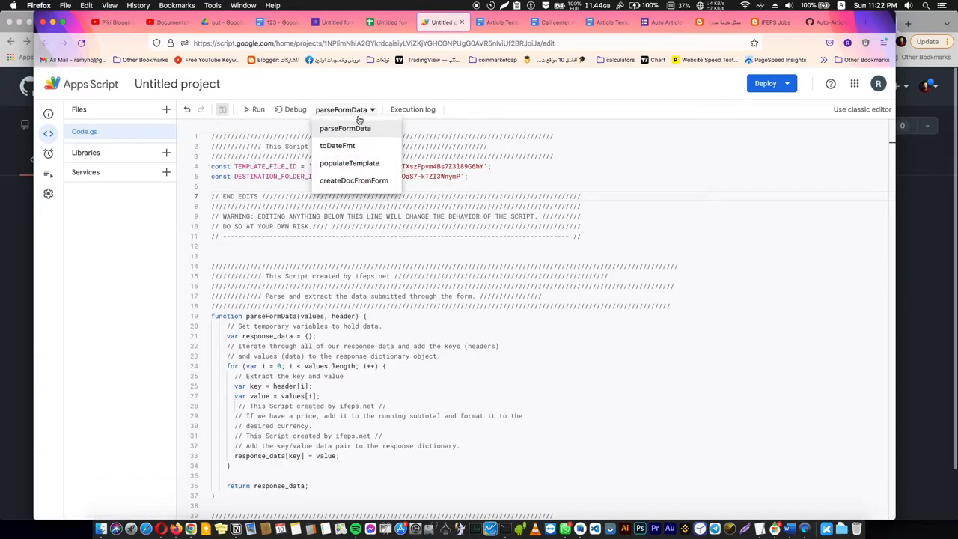
{"action": "mouse_move", "coordinate": [365, 182]}
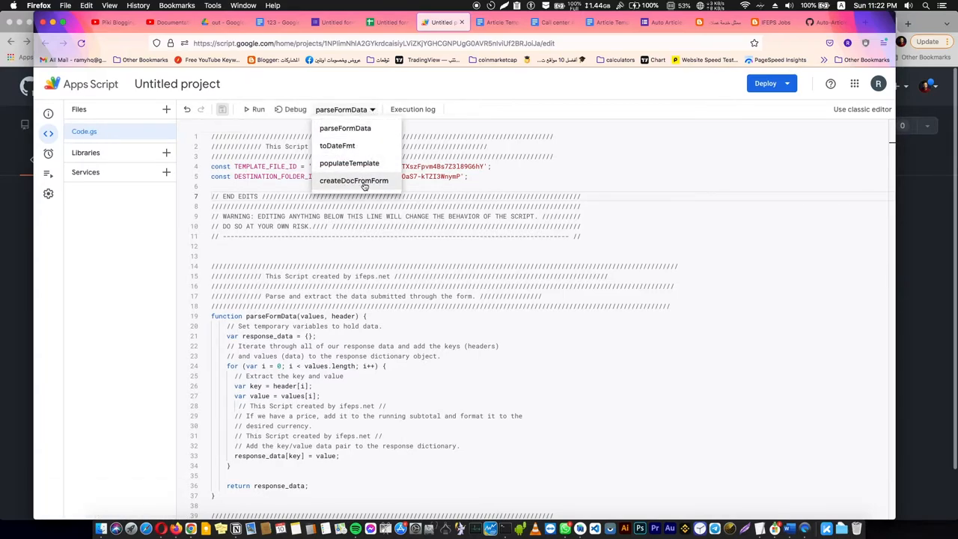
{"action": "left_click", "coordinate": [353, 180]}
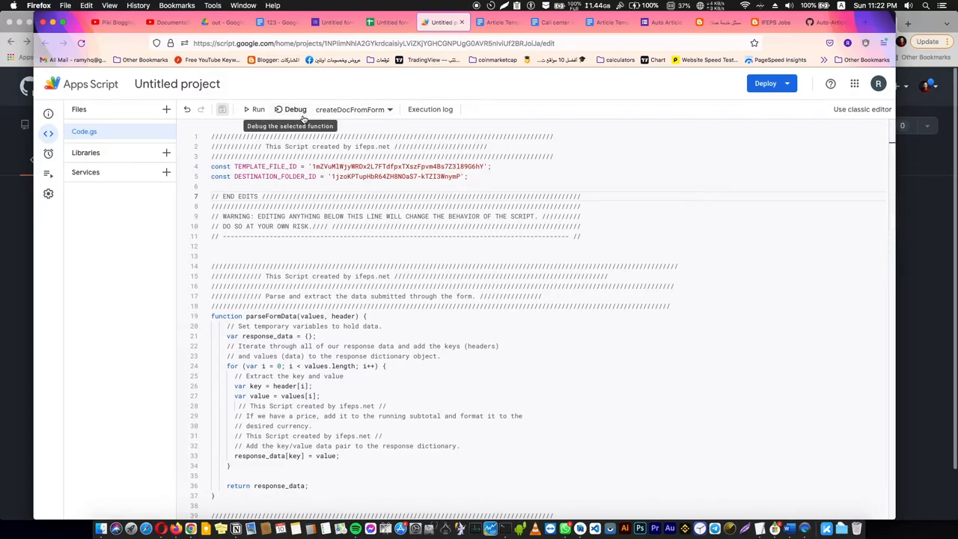
{"action": "left_click", "coordinate": [295, 110]}
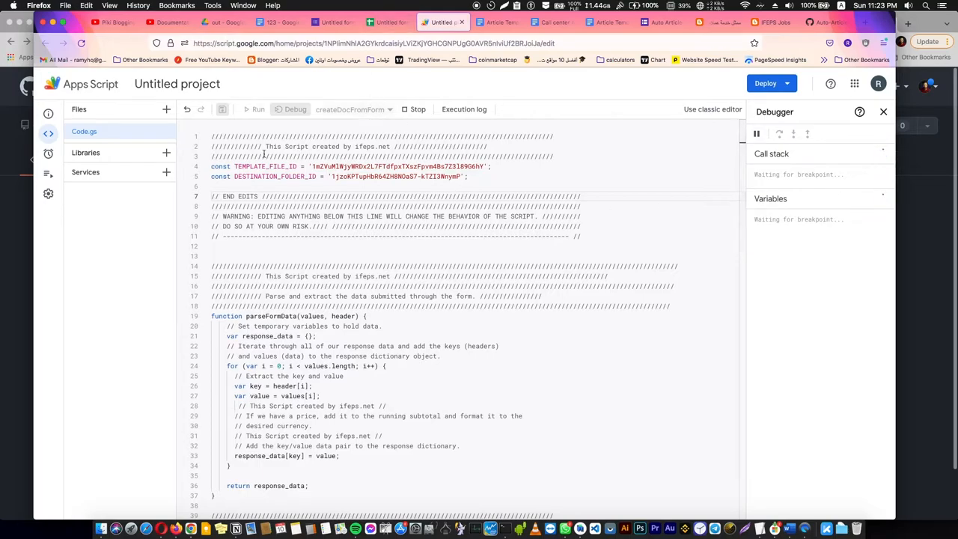
{"action": "mouse_move", "coordinate": [356, 179]}
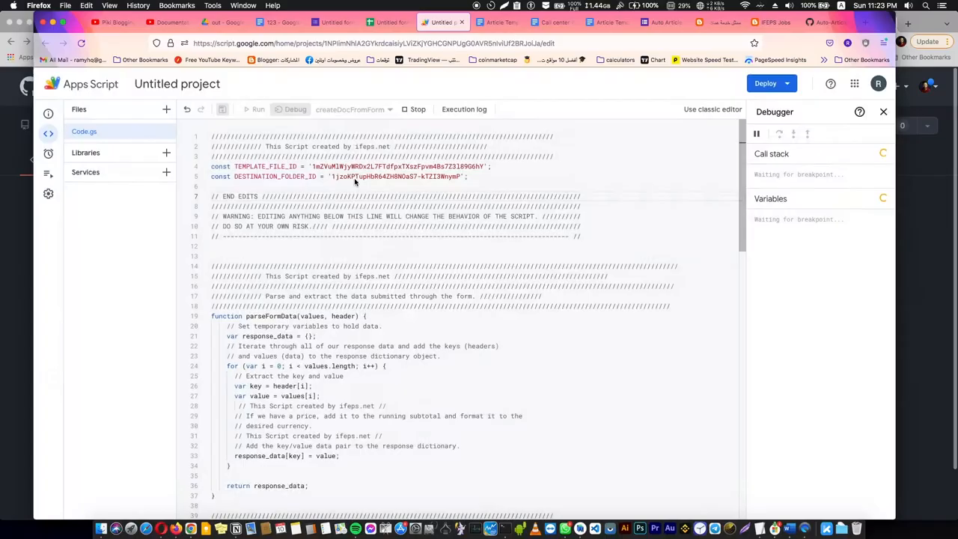
{"action": "left_click", "coordinate": [258, 109]}
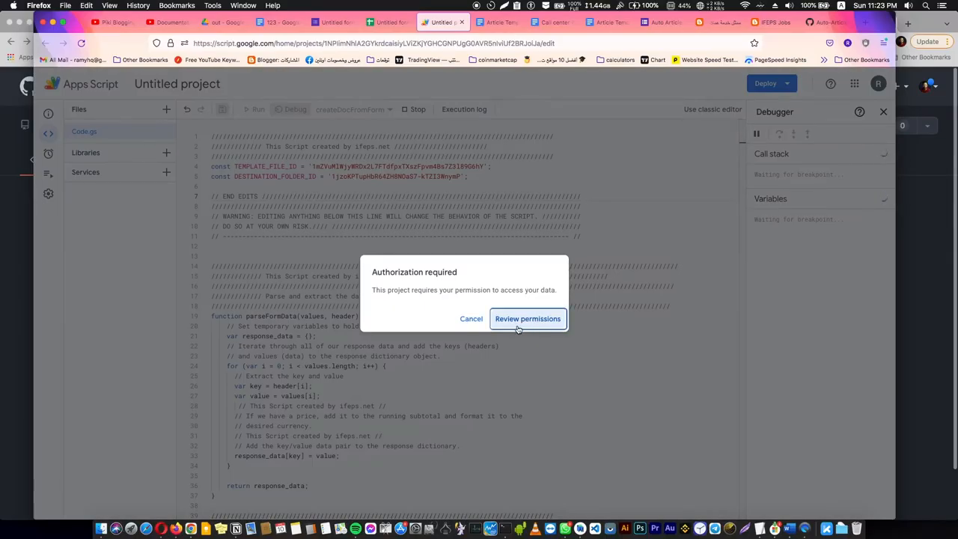
Review permissions, pick the account, pass the unverified-app warning via Advanced, and allow access.
{"action": "left_click", "coordinate": [527, 317]}
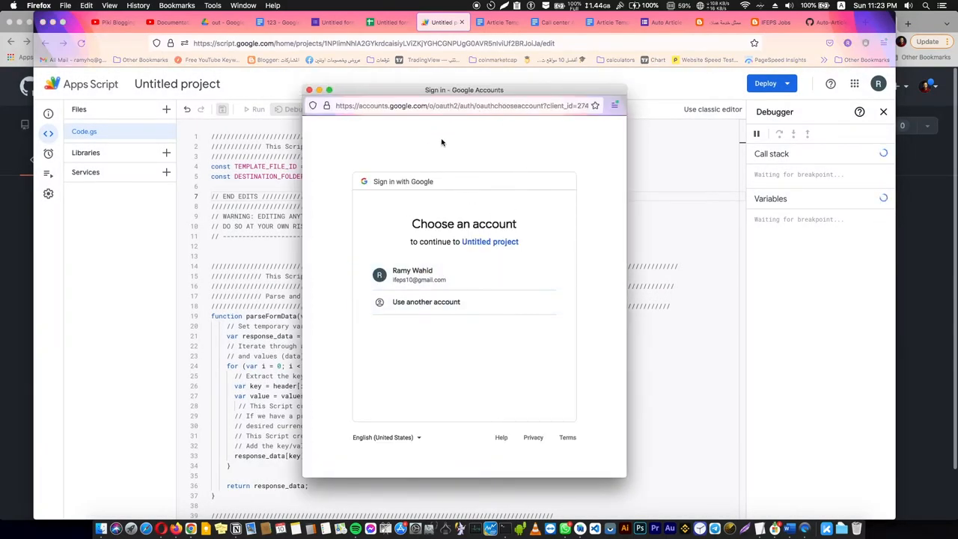
{"action": "left_click", "coordinate": [411, 276]}
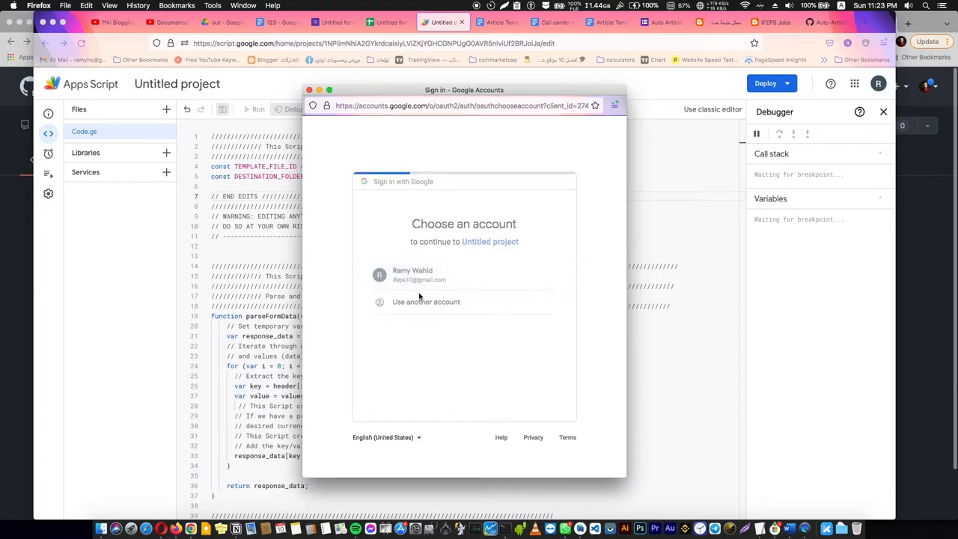
{"action": "left_click", "coordinate": [420, 275]}
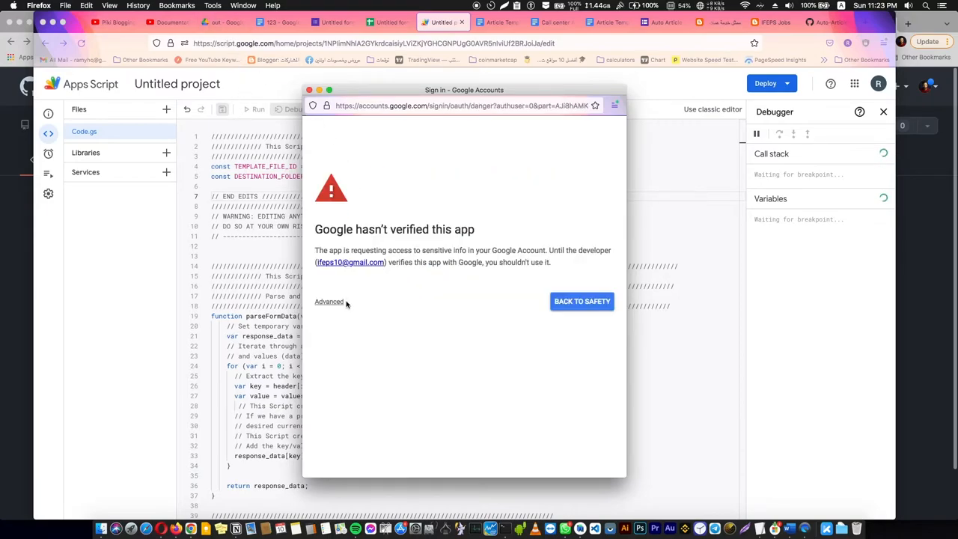
{"action": "left_click", "coordinate": [330, 301]}
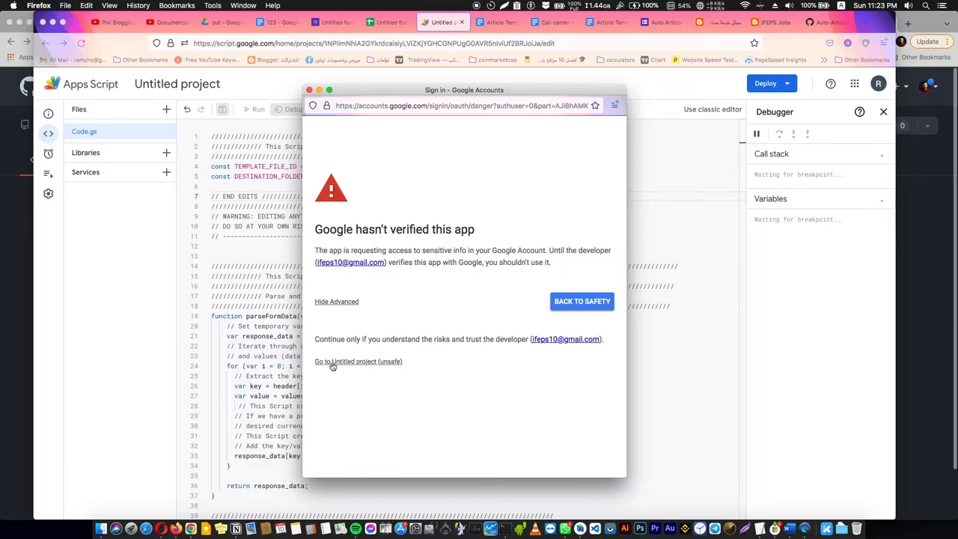
{"action": "left_click", "coordinate": [358, 361]}
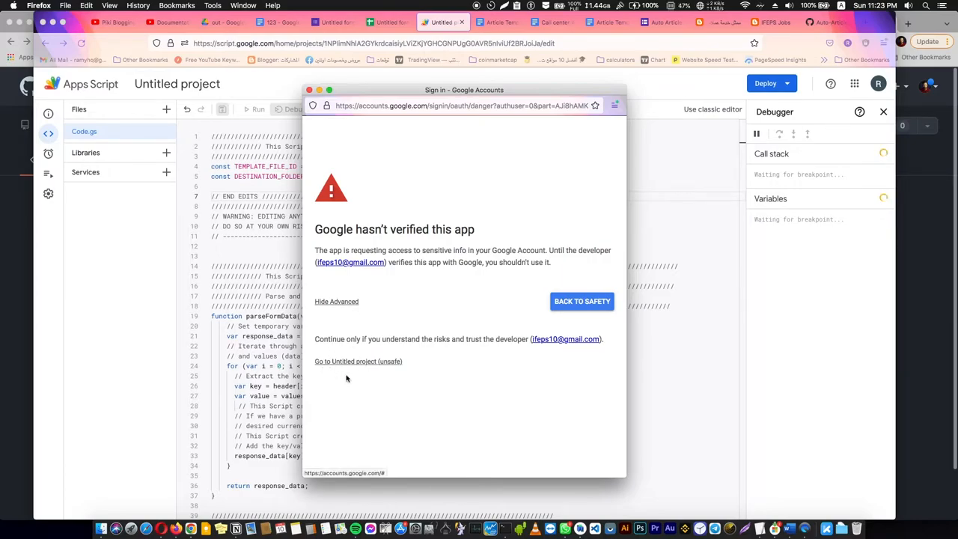
{"action": "left_click", "coordinate": [358, 360]}
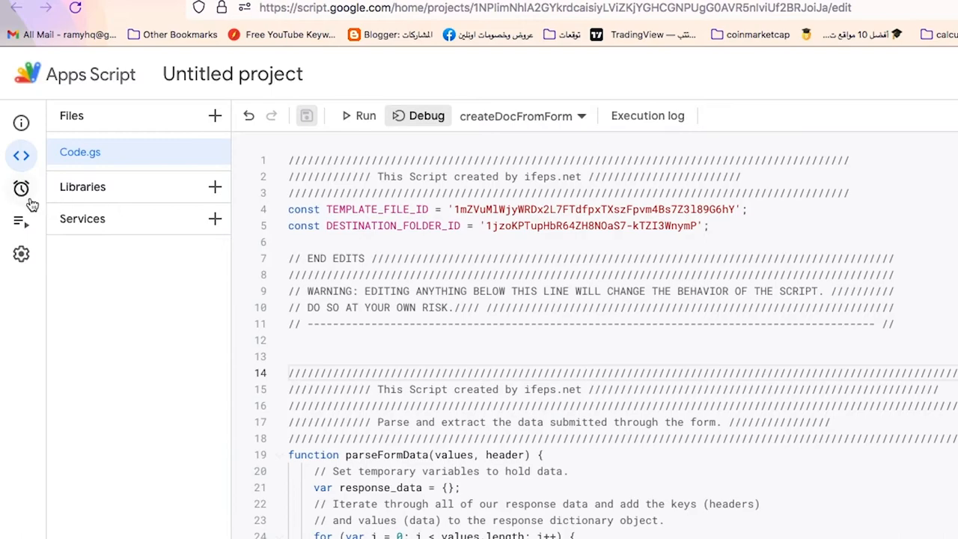
Add a trigger running createDocFromForm on form submit with immediate failure notifications and save it.
{"action": "left_click", "coordinate": [21, 188]}
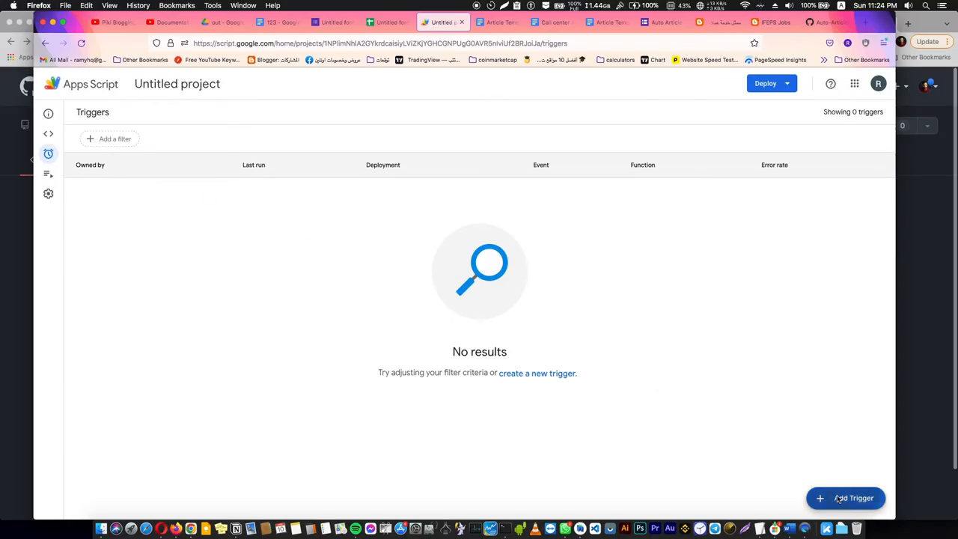
{"action": "left_click", "coordinate": [846, 497]}
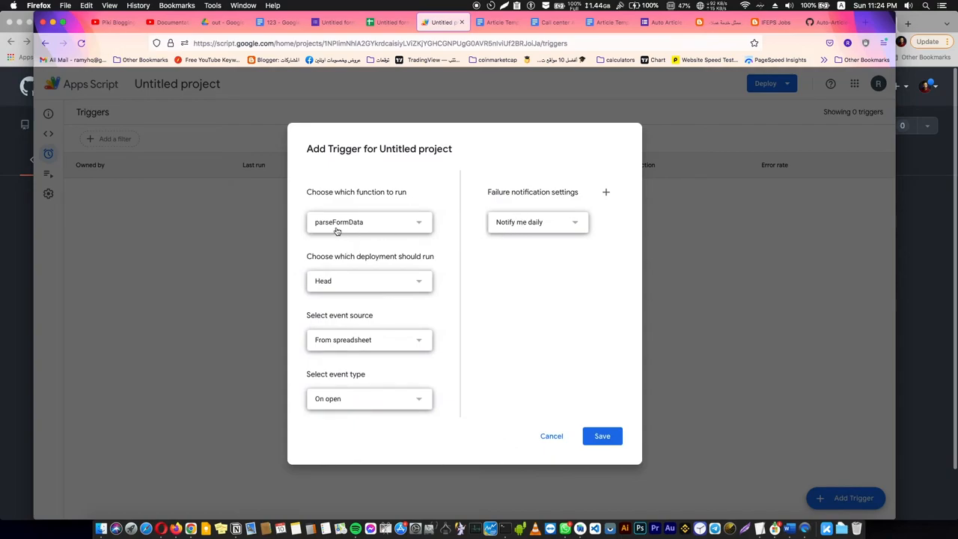
{"action": "left_click", "coordinate": [368, 222]}
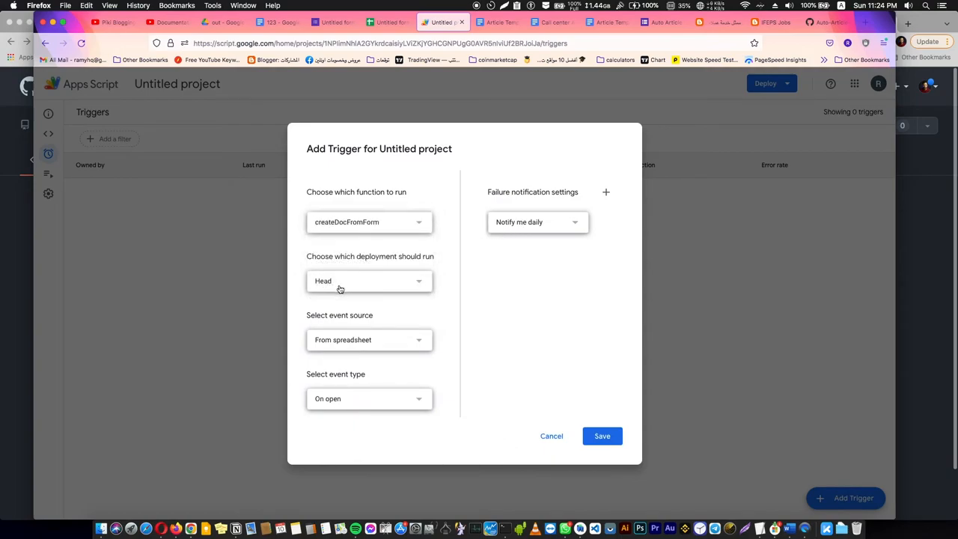
{"action": "left_click", "coordinate": [368, 399]}
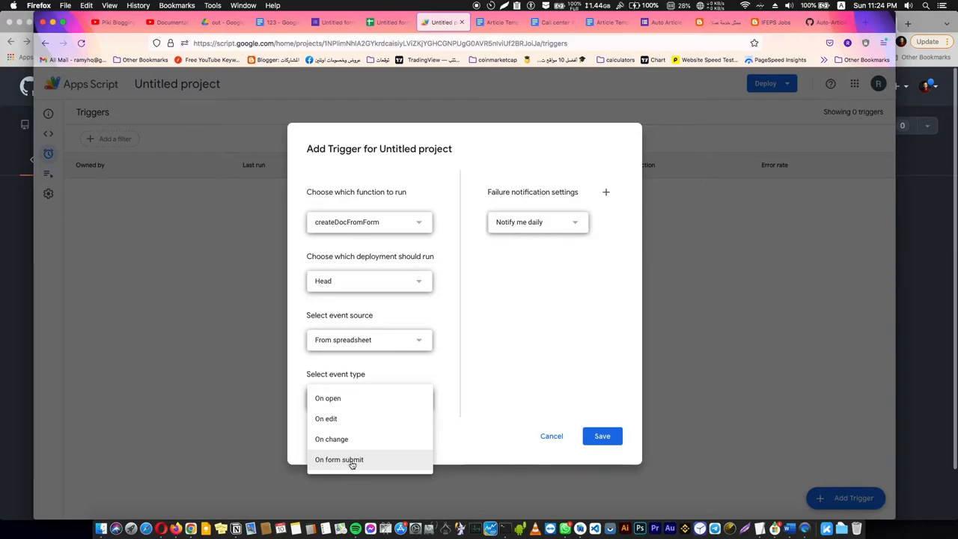
{"action": "left_click", "coordinate": [339, 458]}
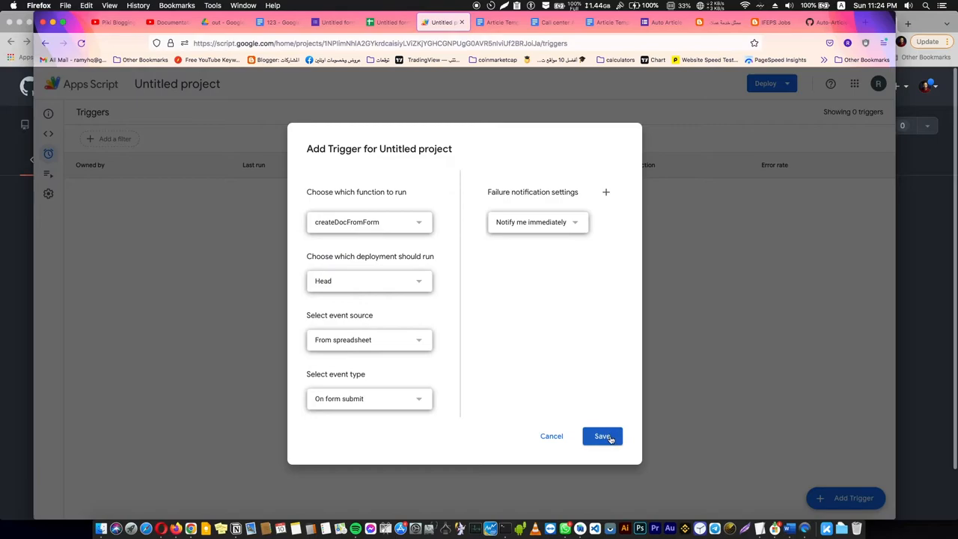
{"action": "left_click", "coordinate": [602, 436]}
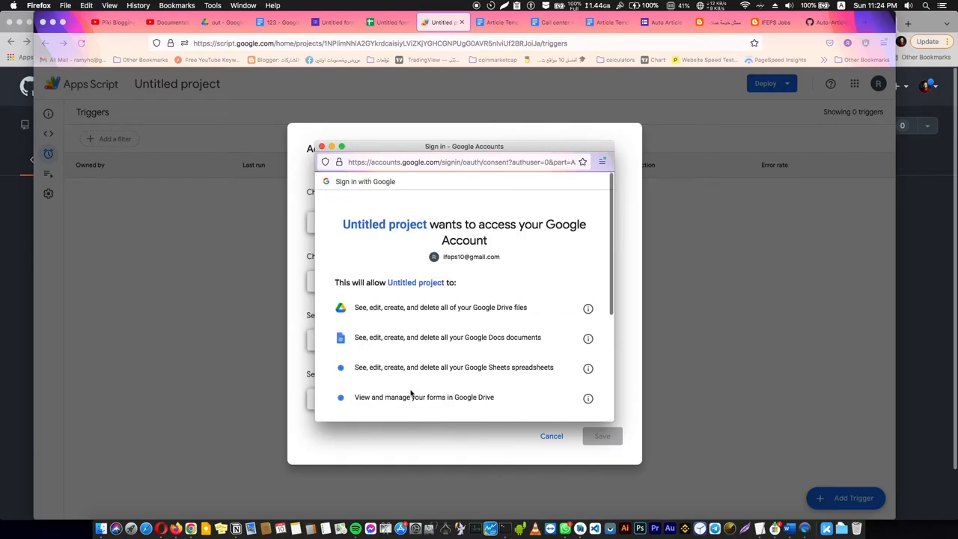
Allow the new trigger access to the Google account.
{"action": "left_click", "coordinate": [551, 436]}
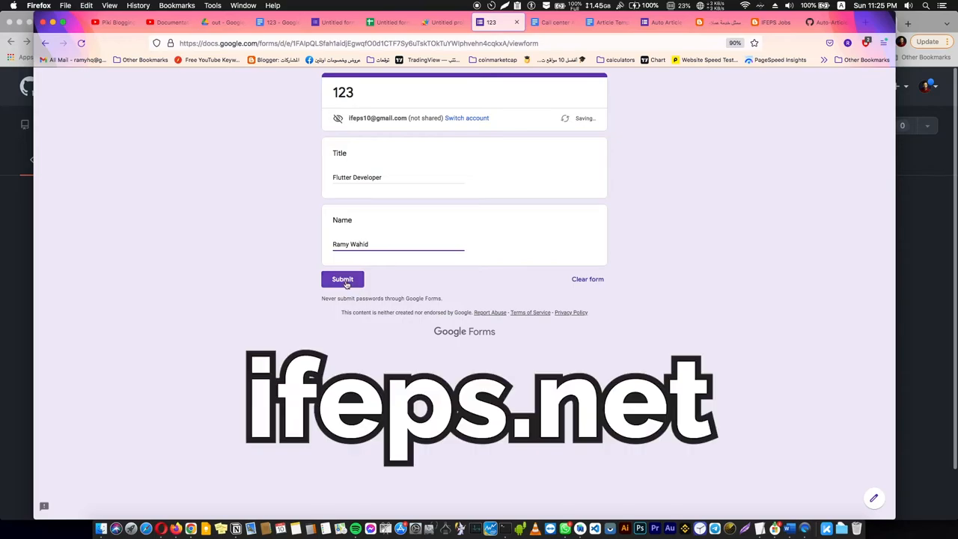
Submit the Flutter Developer form response and view its new row in the responses spreadsheet.
{"action": "left_click", "coordinate": [341, 280]}
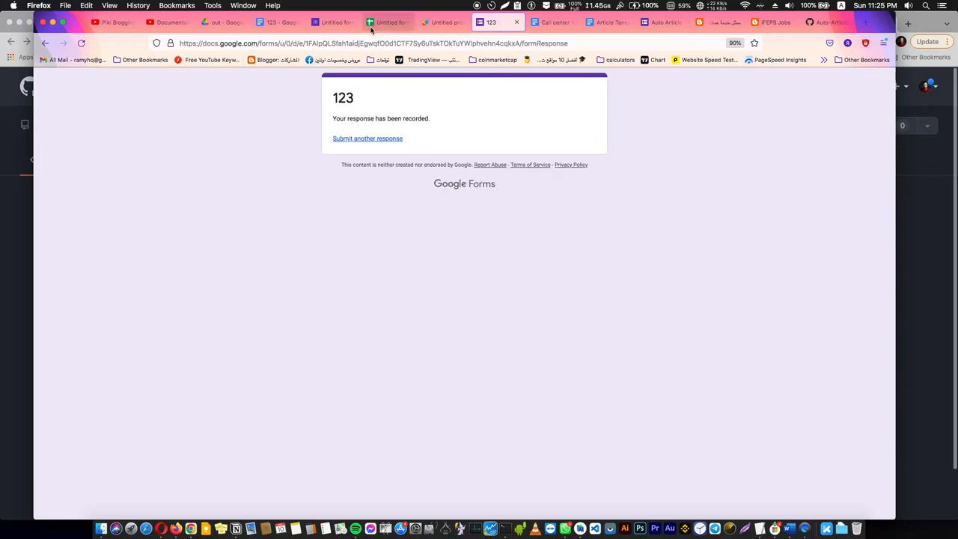
{"action": "left_click", "coordinate": [388, 23]}
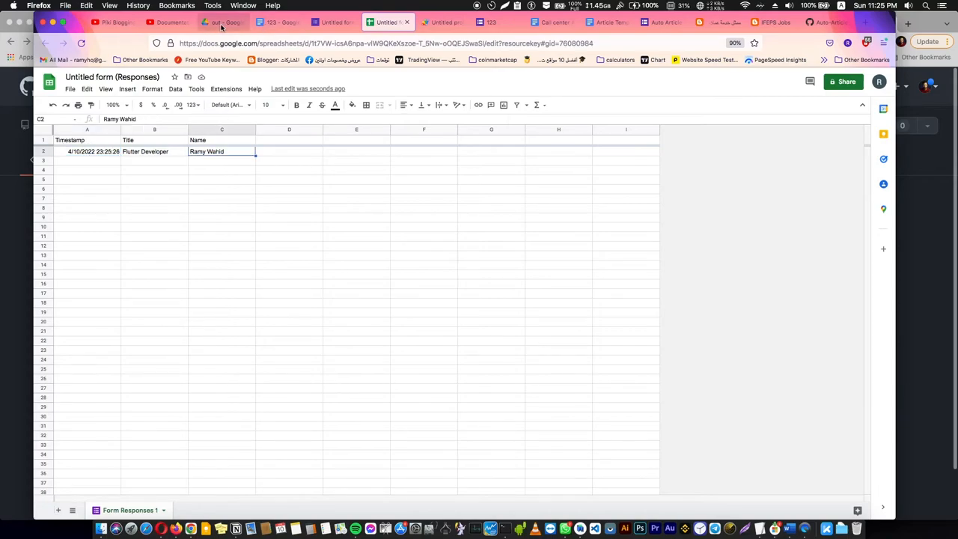
Open the generated undefined_2022-04-10 document from the out folder, then move to the Call center Agent document.
{"action": "left_click", "coordinate": [218, 23]}
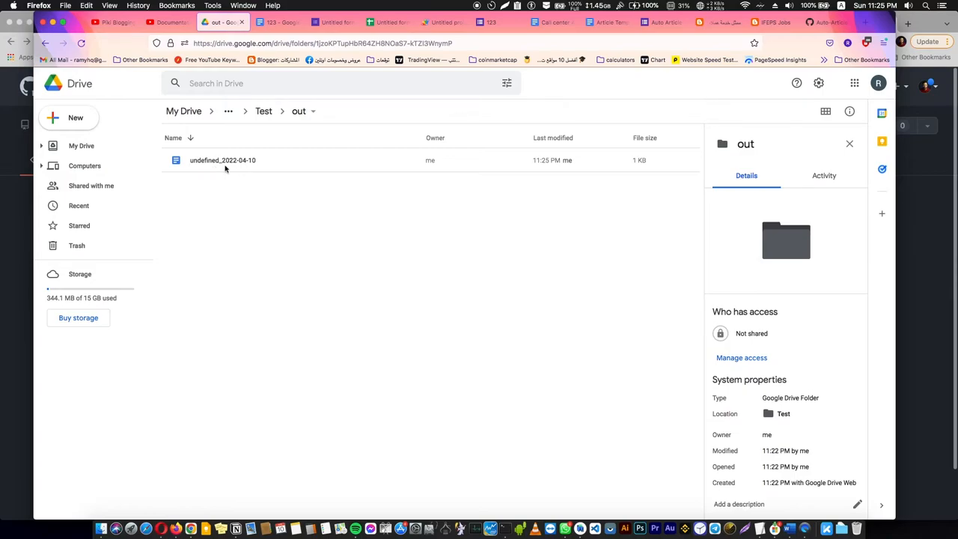
{"action": "double_click", "coordinate": [222, 158]}
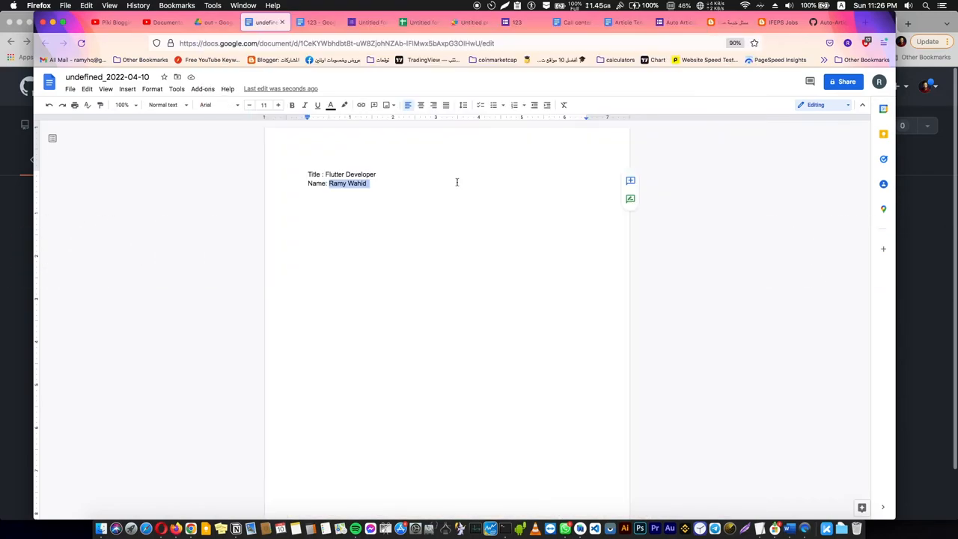
{"action": "left_click", "coordinate": [572, 22]}
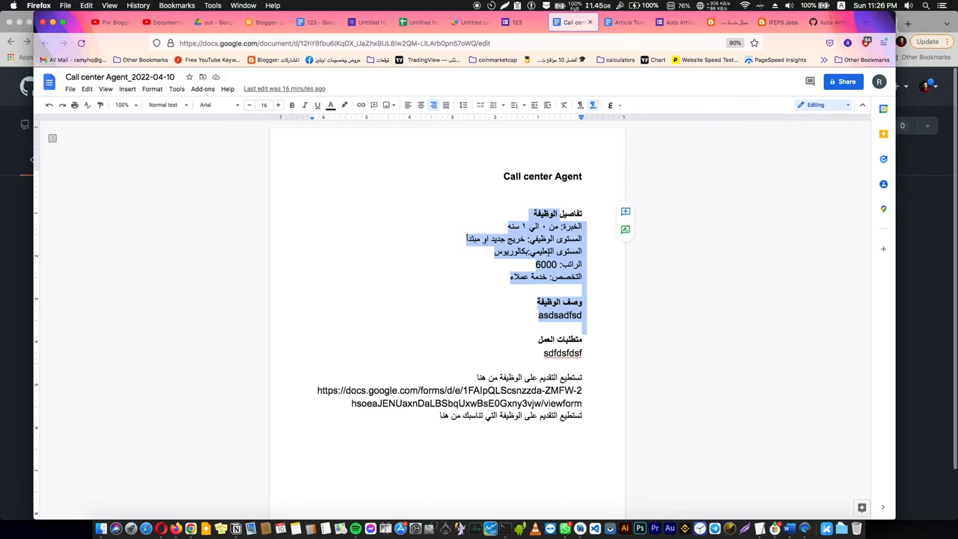
Switch from the blog post draft and Drive out folder to the Call center Agent post preview.
{"action": "left_click", "coordinate": [262, 23]}
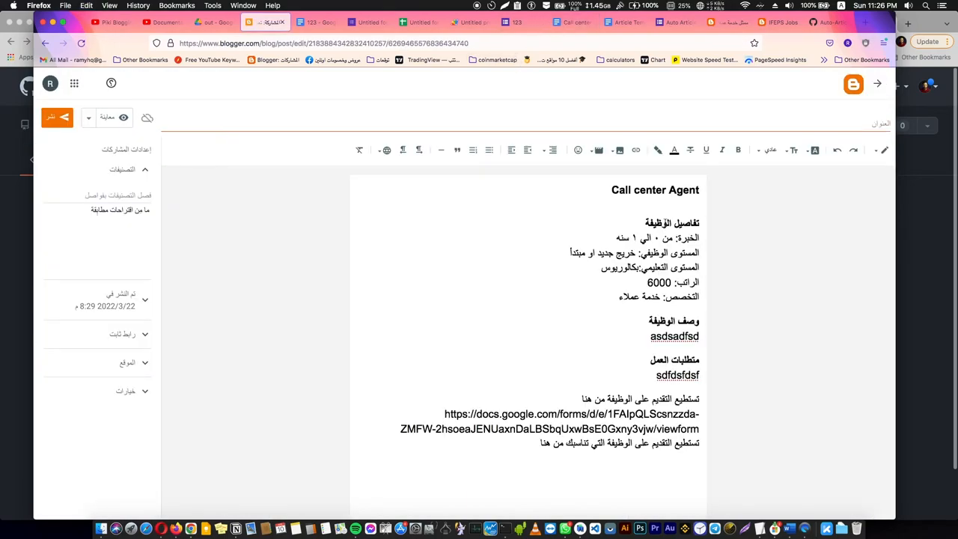
{"action": "left_click", "coordinate": [213, 22]}
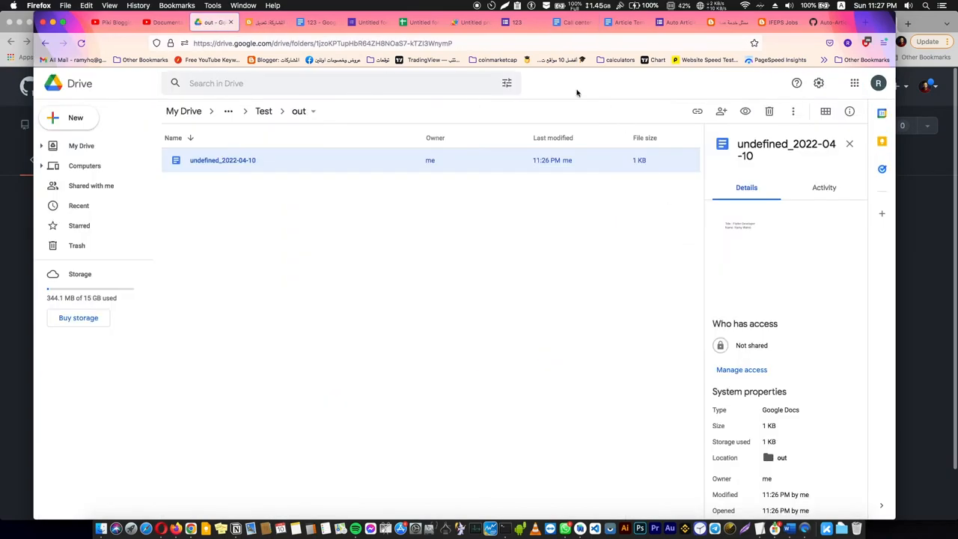
{"action": "left_click", "coordinate": [265, 22]}
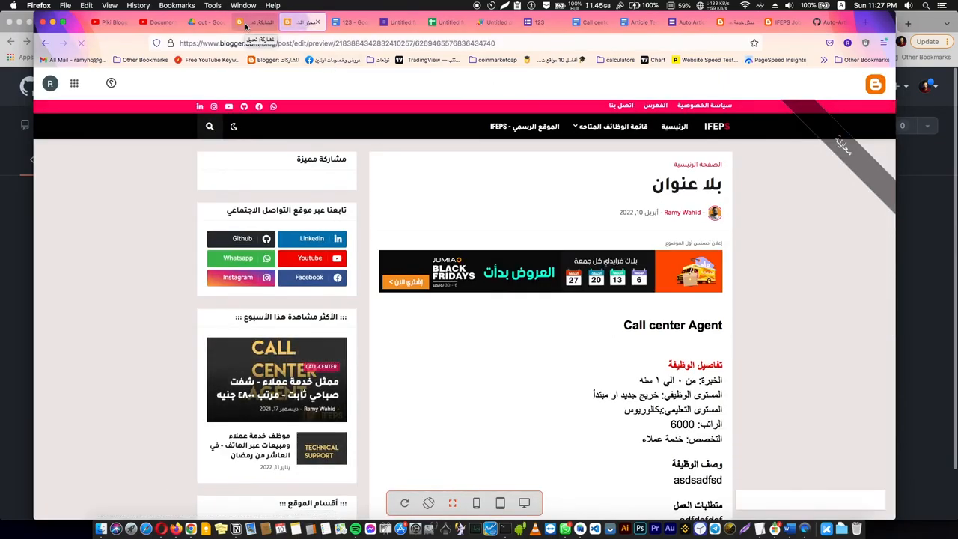
Open the live jobs.ifeps.net home page and scroll through its list of job posts.
{"action": "scroll", "scroll_direction": "down", "scroll_amount": 3}
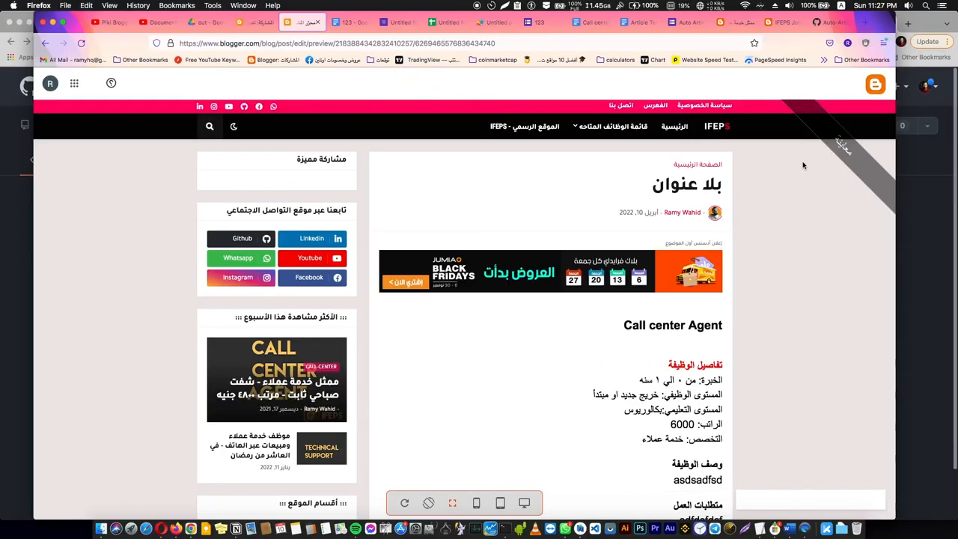
{"action": "left_click", "coordinate": [337, 42]}
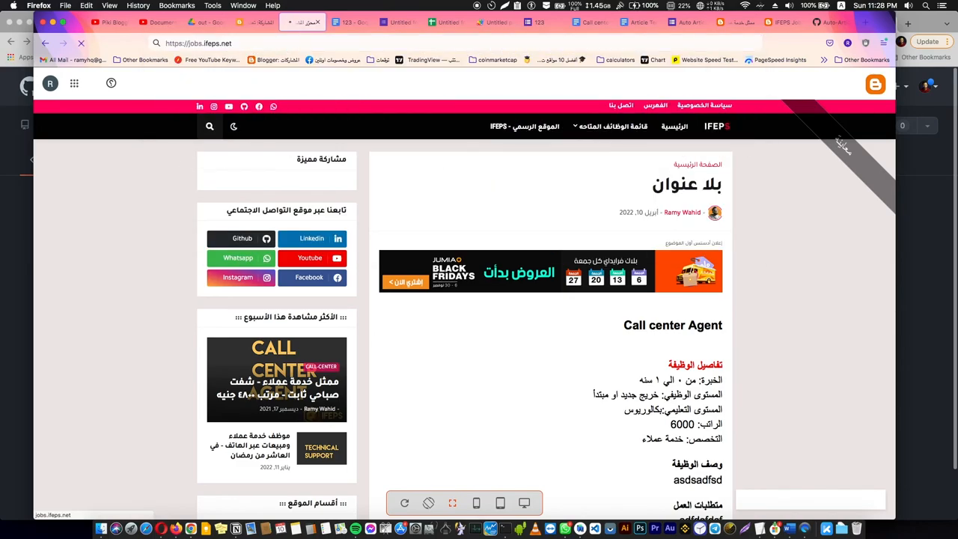
{"action": "scroll", "scroll_direction": "down", "scroll_amount": 3}
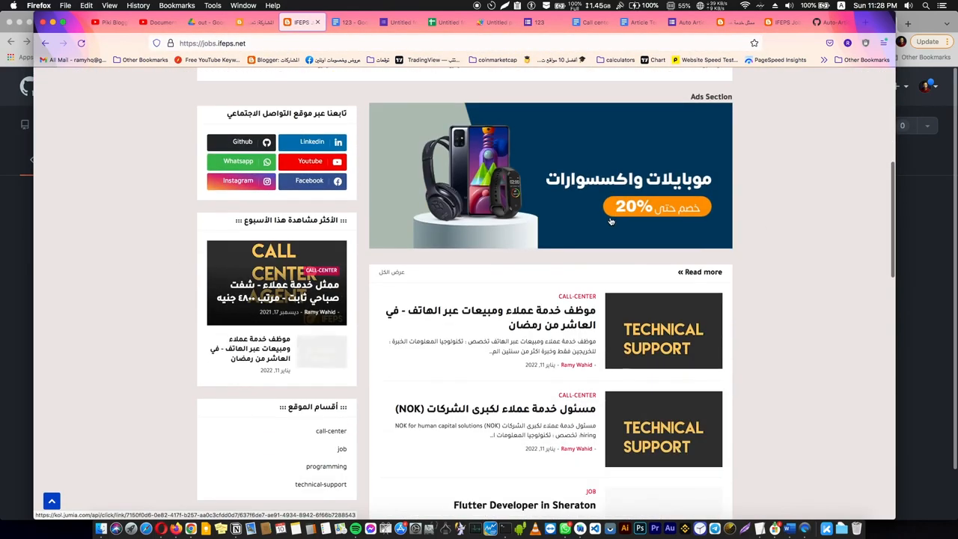
{"action": "scroll", "scroll_direction": "down", "scroll_amount": 3}
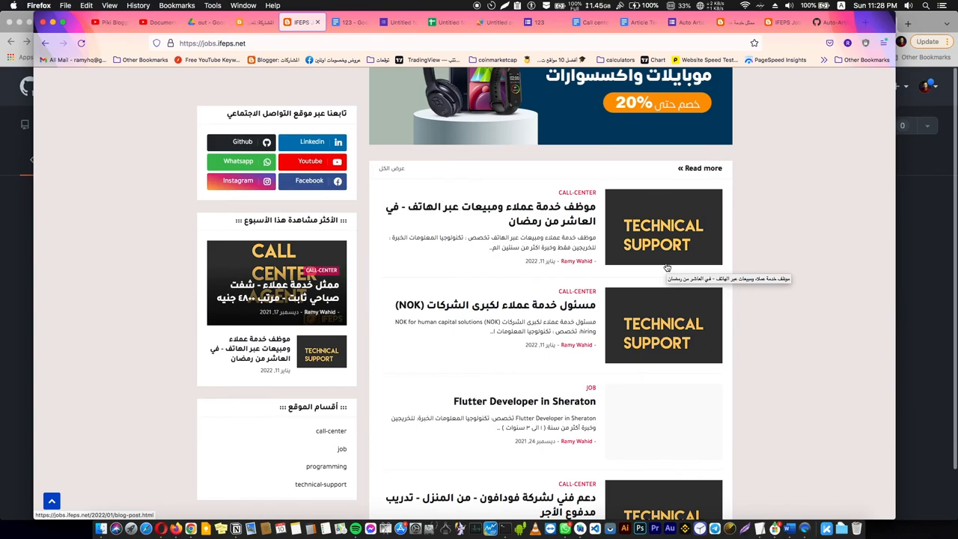